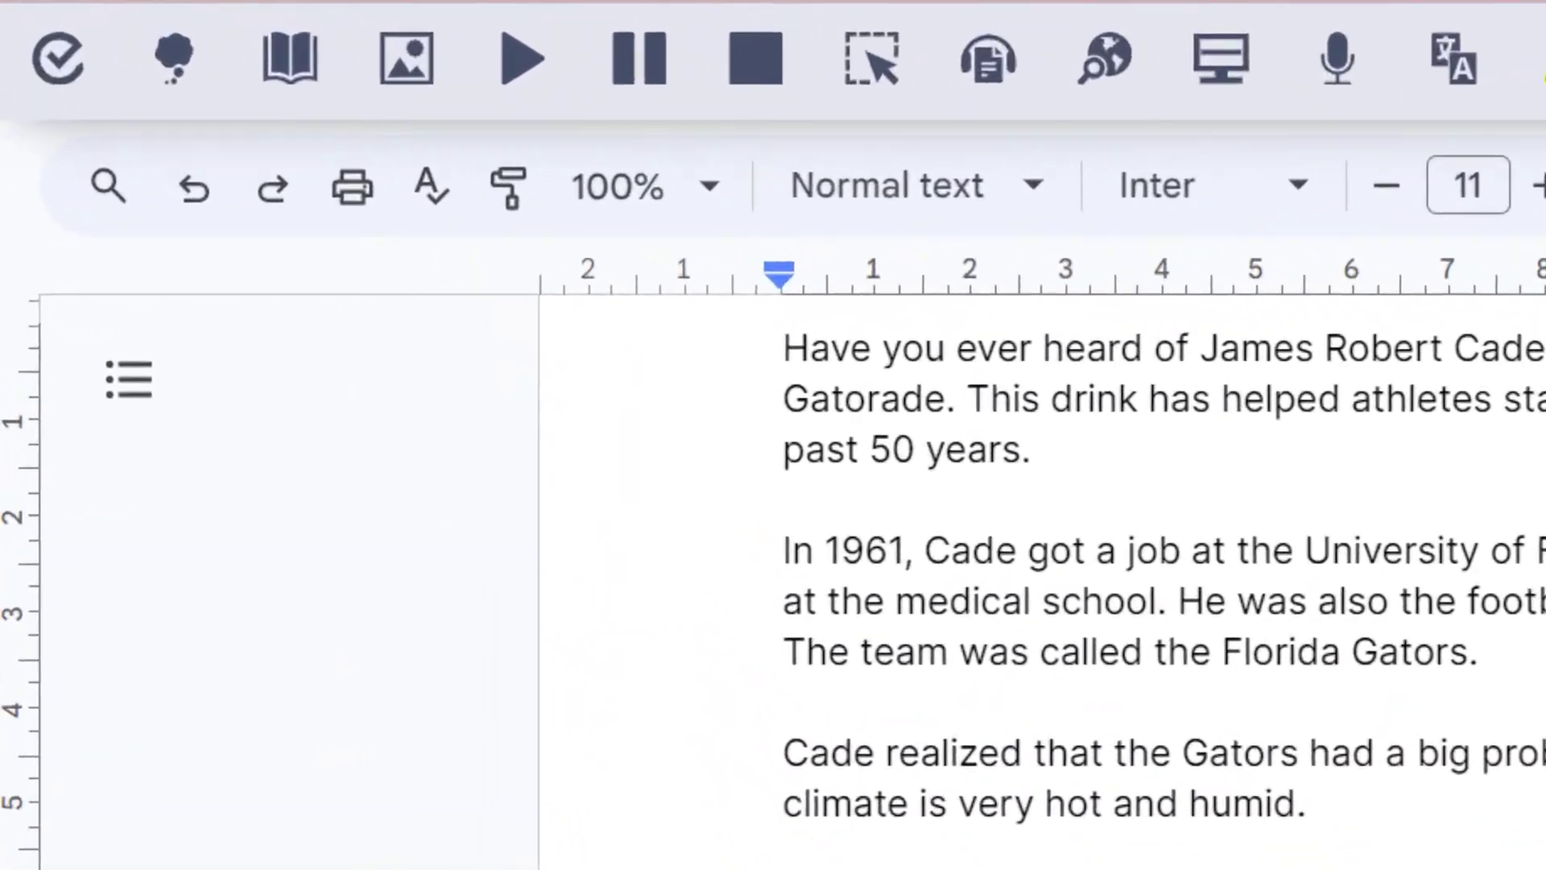
Step: Turn on CoWriter word prediction in the Gatorade article, then dismiss the suggestion list
{"action": "left_click", "coordinate": [173, 56]}
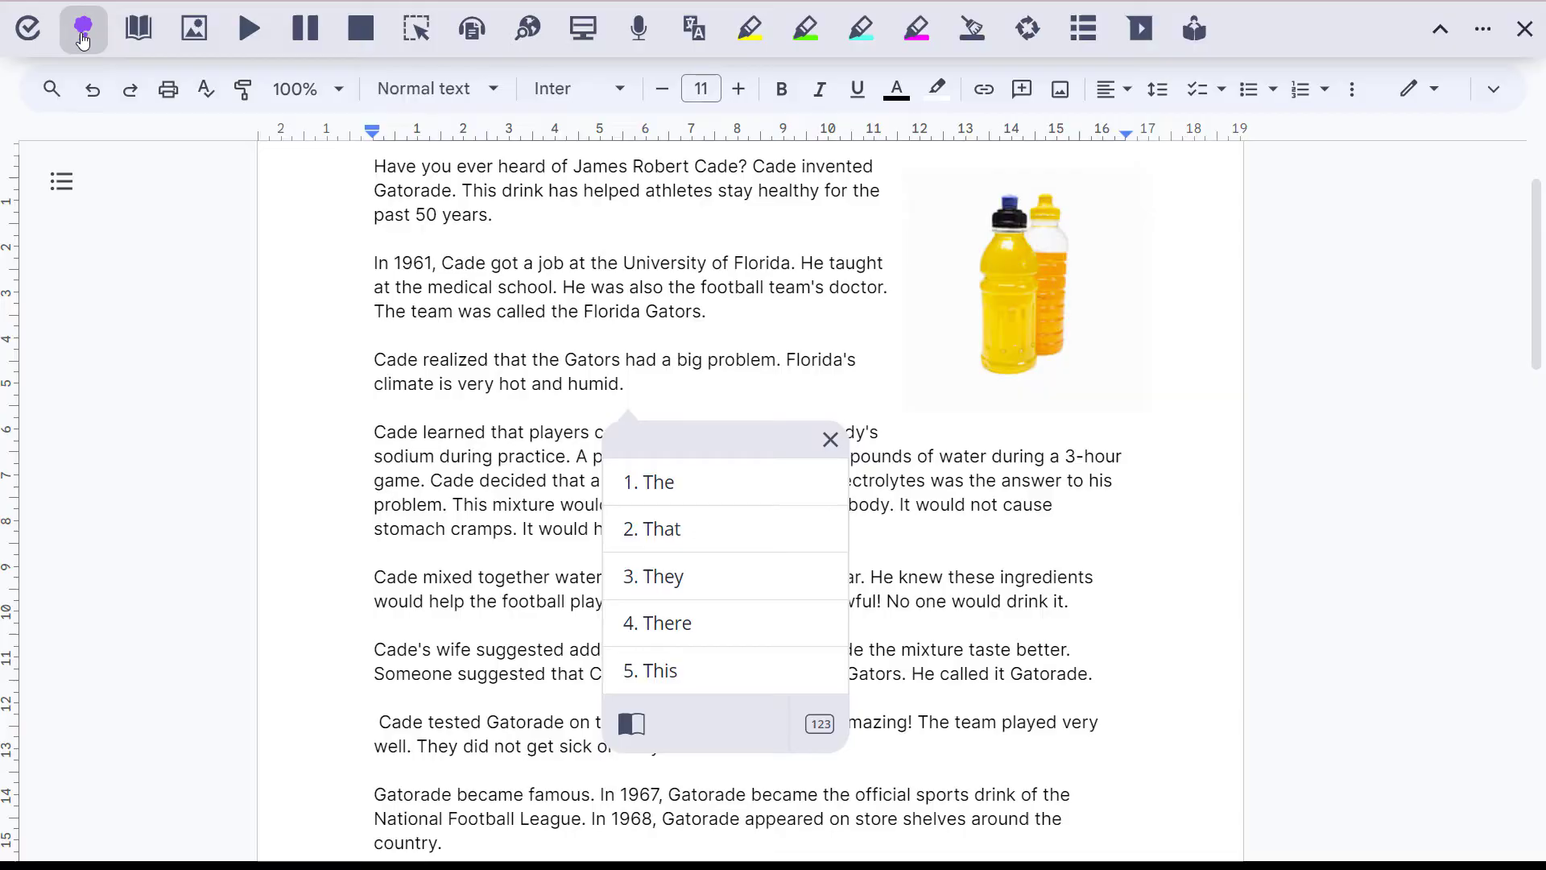
{"action": "left_click", "coordinate": [829, 439]}
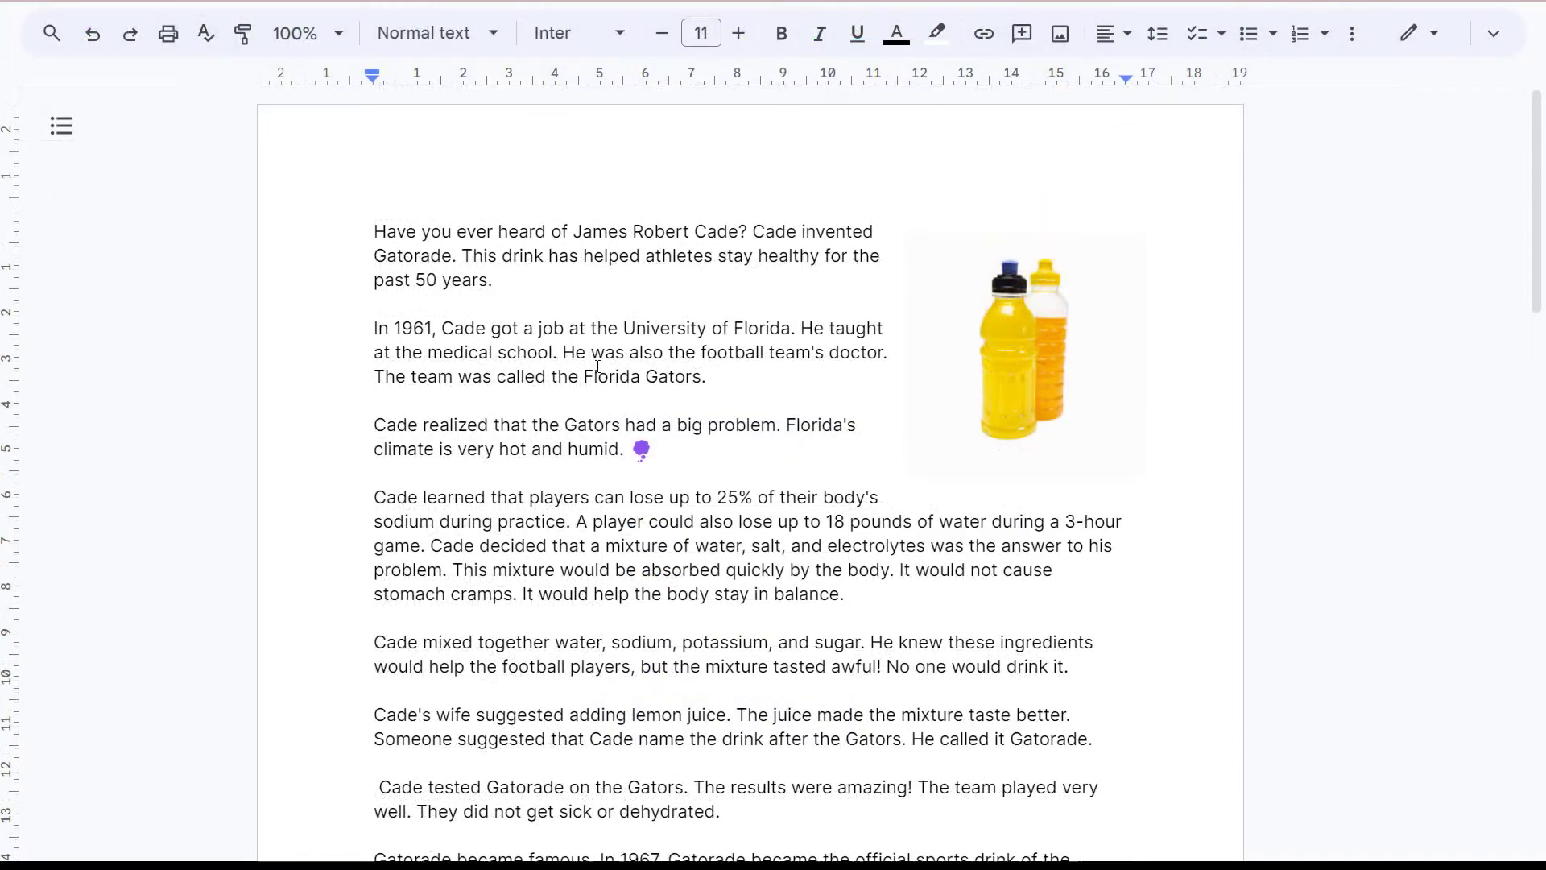
Step: After 'hot and humid.', type 'The physical activity made them de…' using the 'physical' suggestion
{"action": "left_click", "coordinate": [640, 450]}
{"action": "type", "text": " The"}
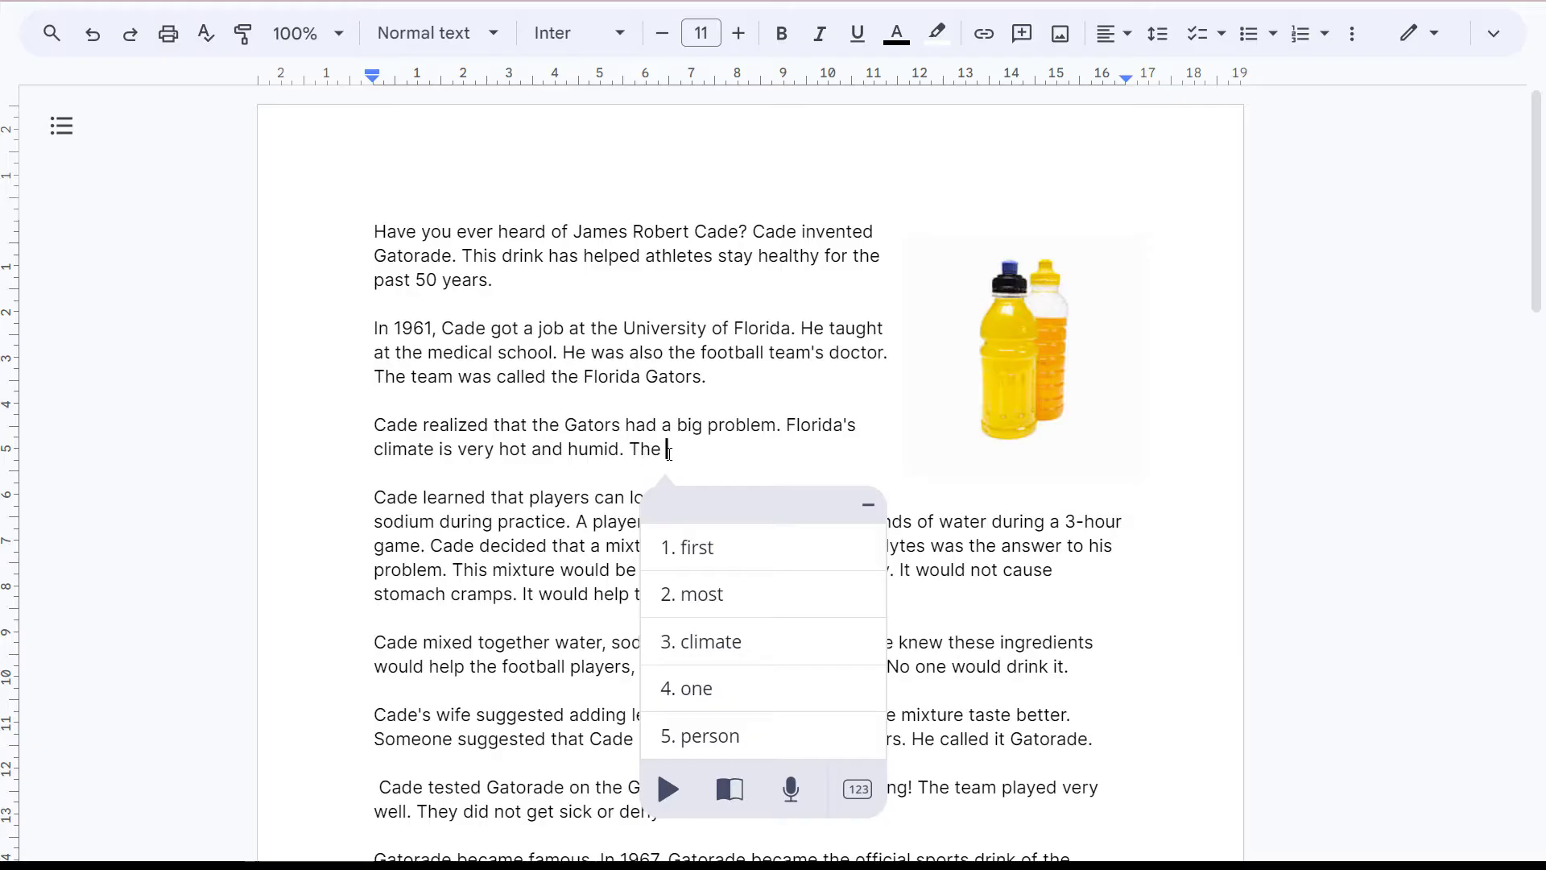
{"action": "type", "text": "fizik"}
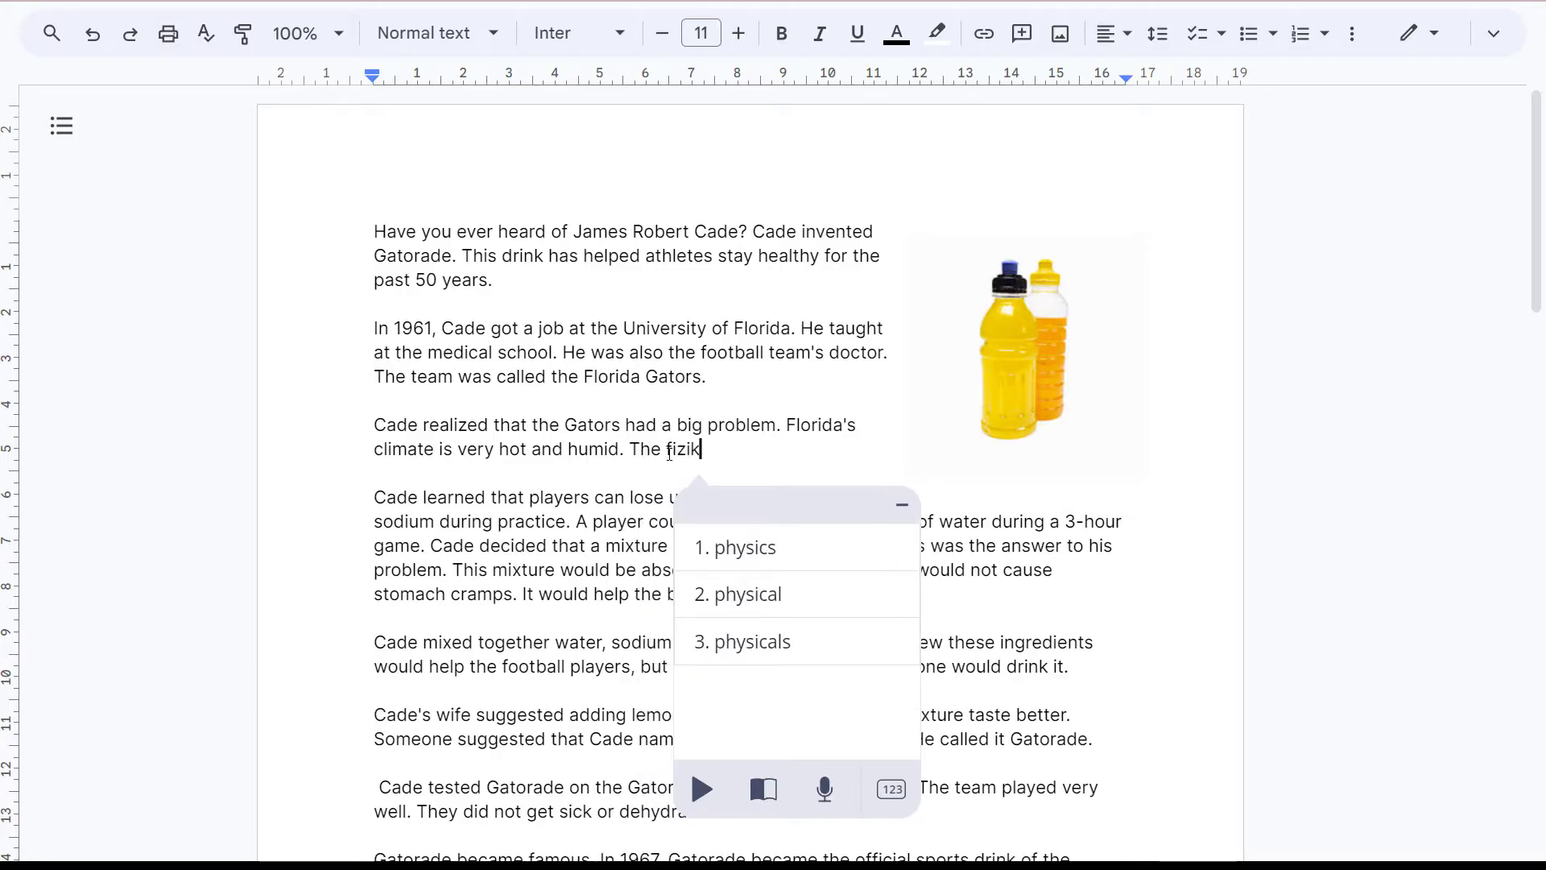
{"action": "type", "text": "l"}
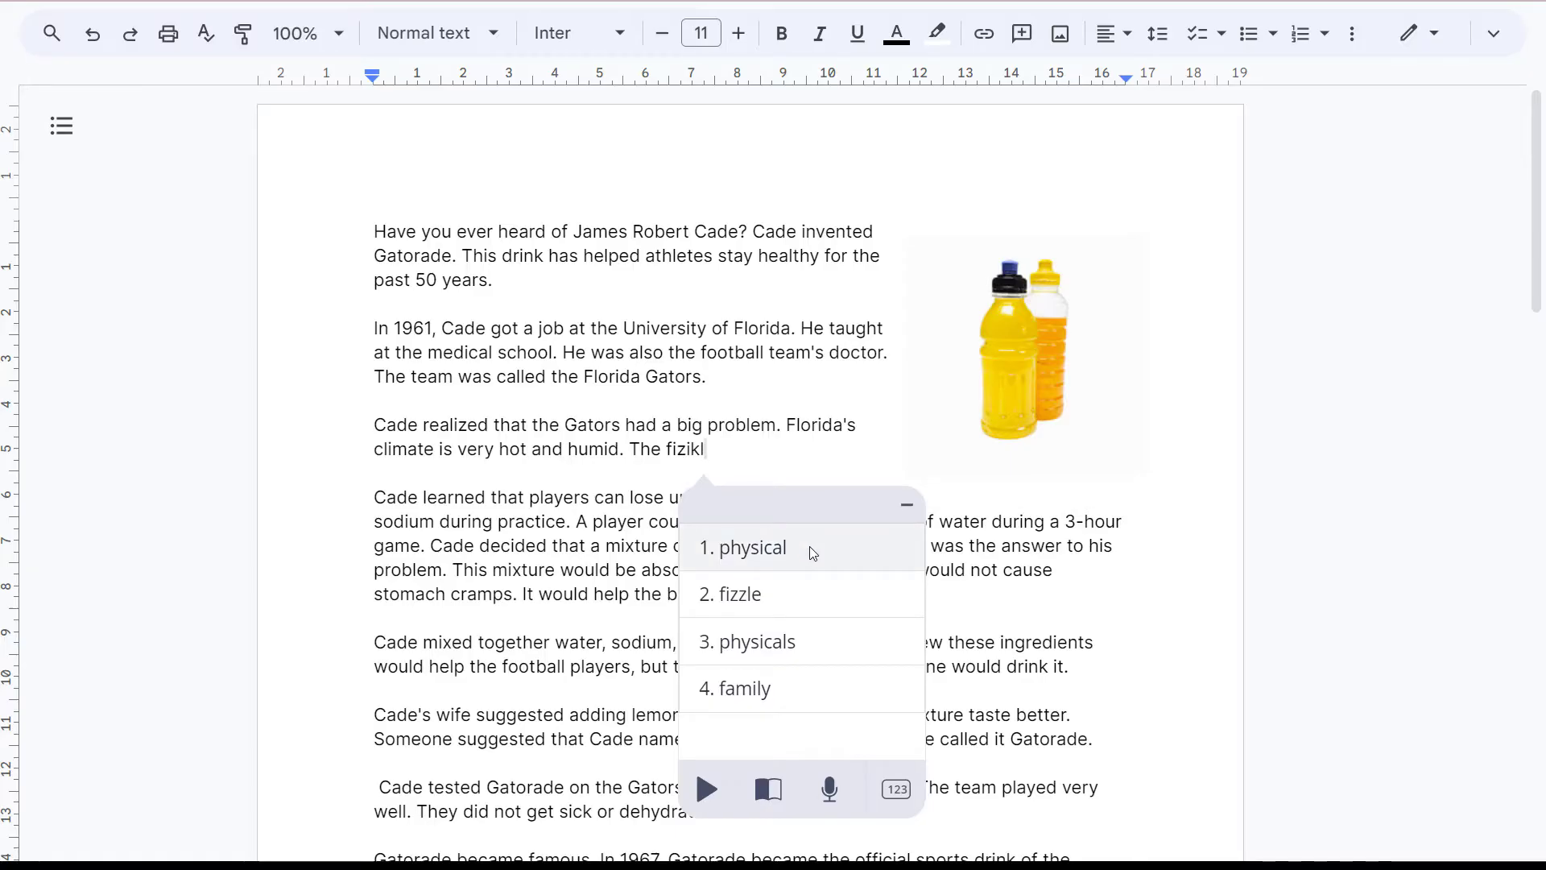
{"action": "mouse_move", "coordinate": [799, 593]}
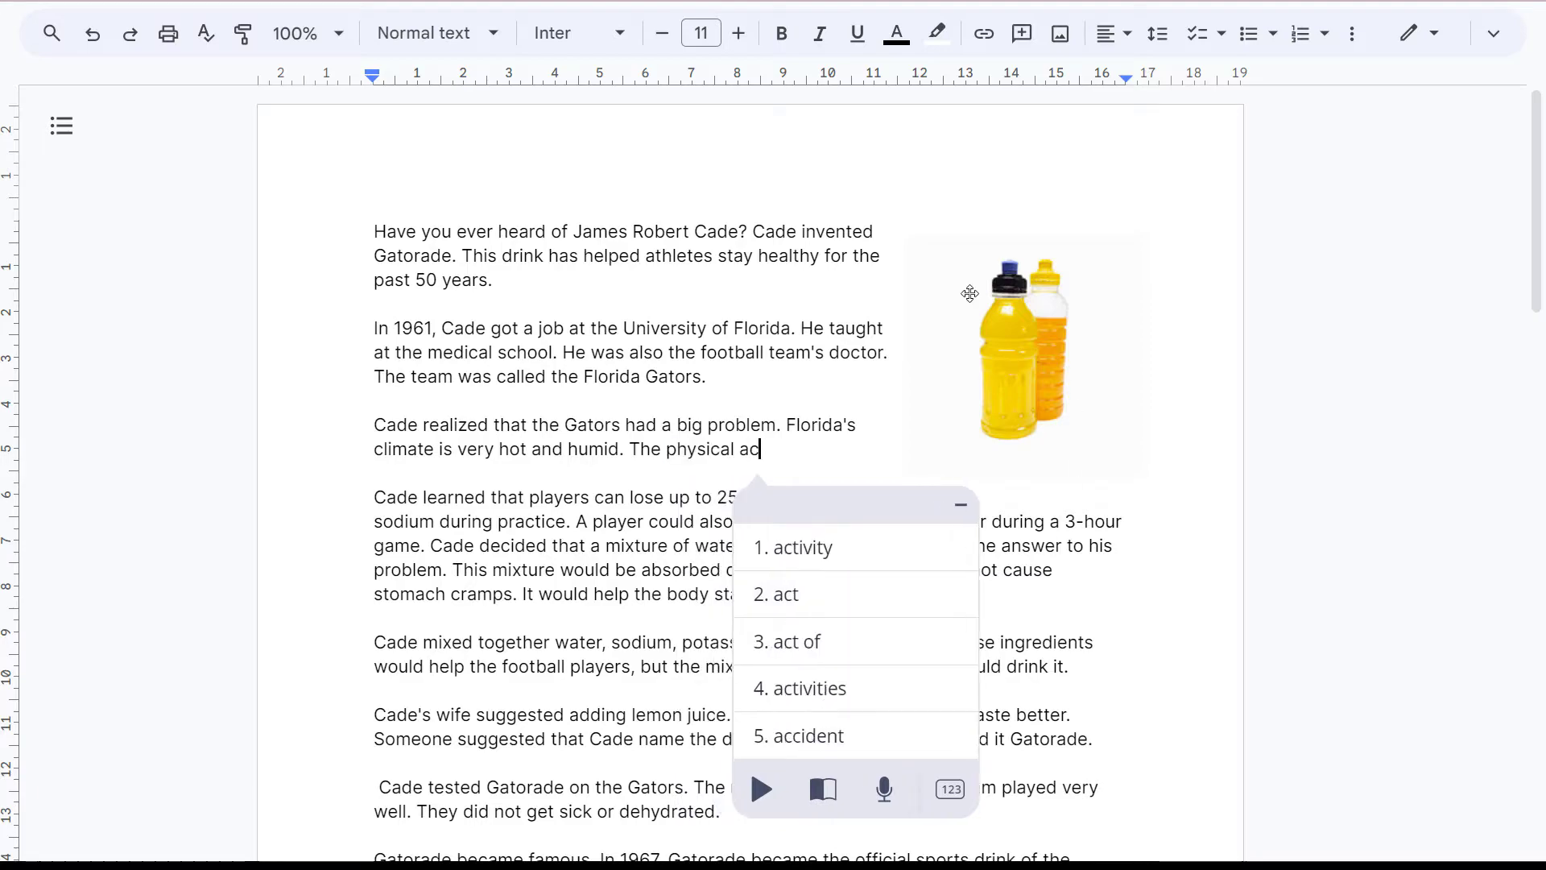
{"action": "type", "text": "ivity made"}
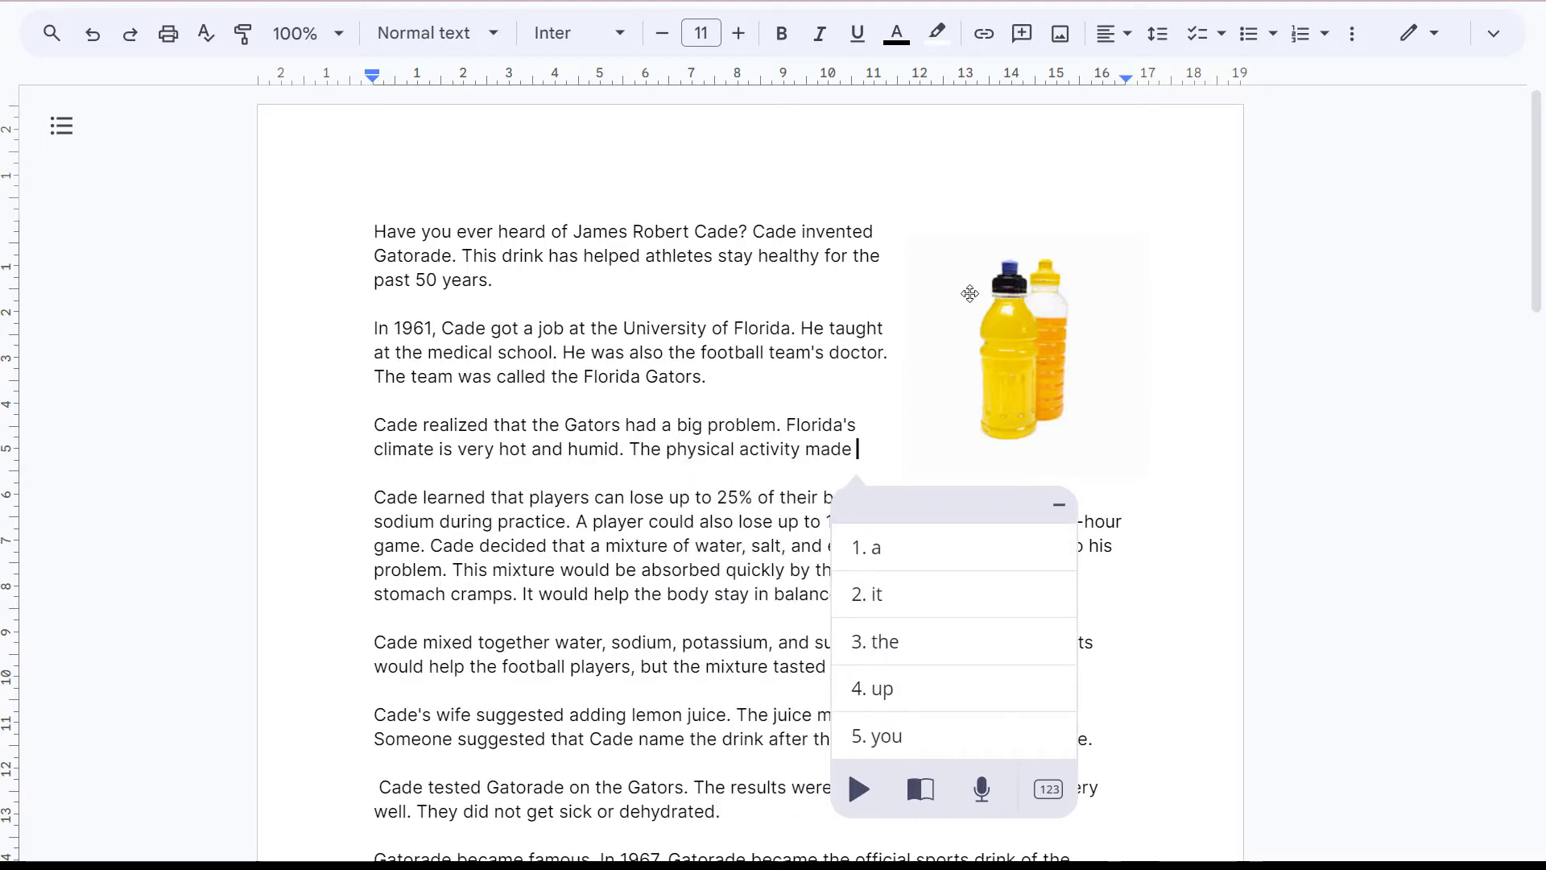
{"action": "type", "text": "them de"}
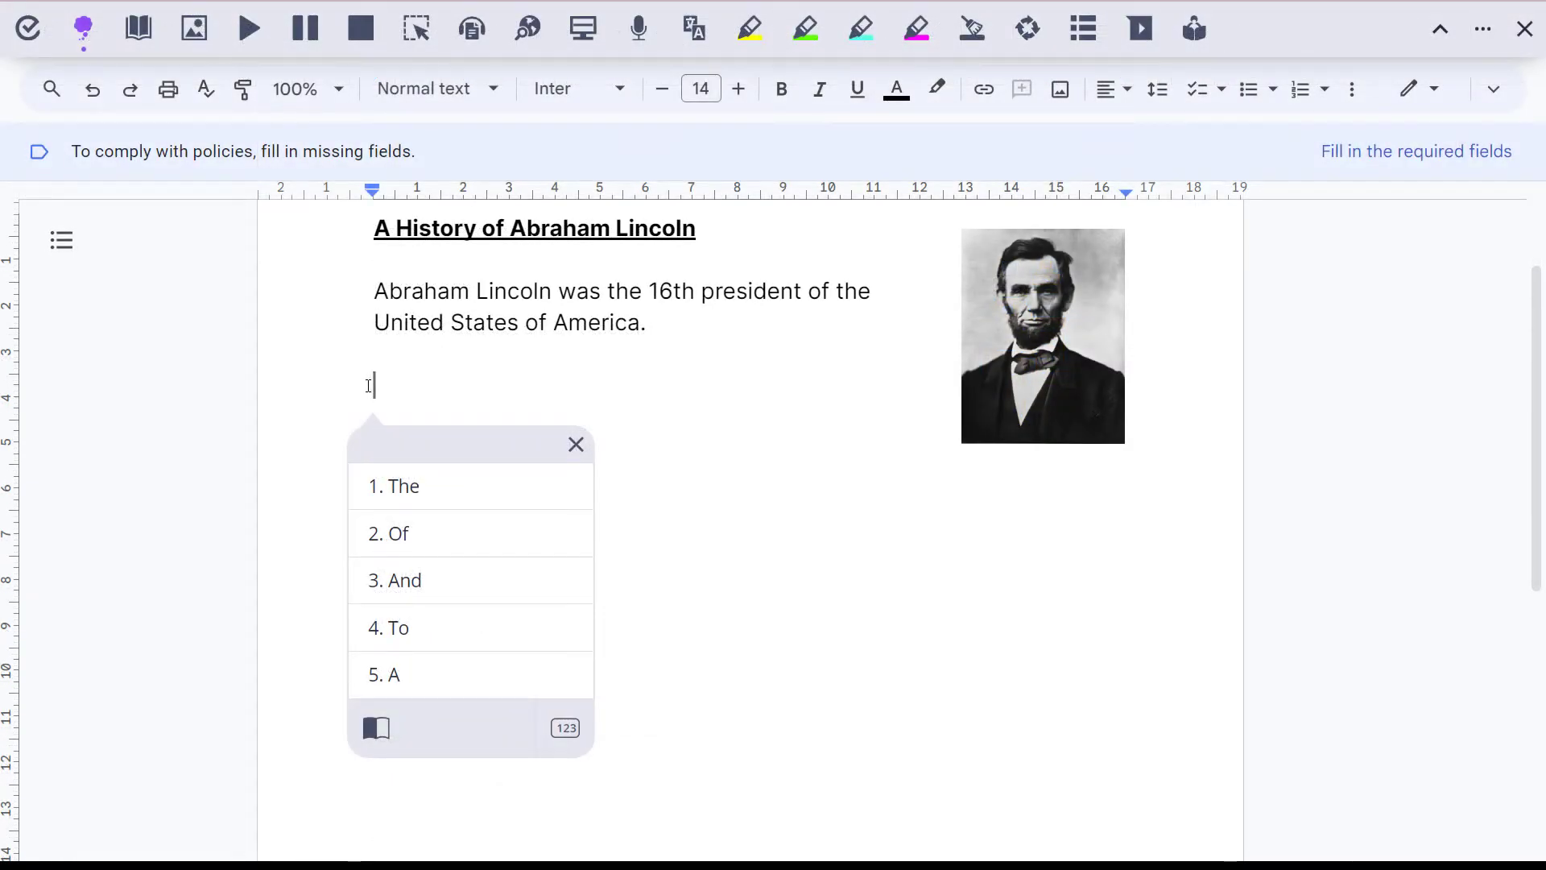
Step: Enable the Abraham Lincoln topic, then type 'He is most famous for…' choosing Gettysburg Address and Emancipation Proclamation
{"action": "left_click", "coordinate": [377, 727]}
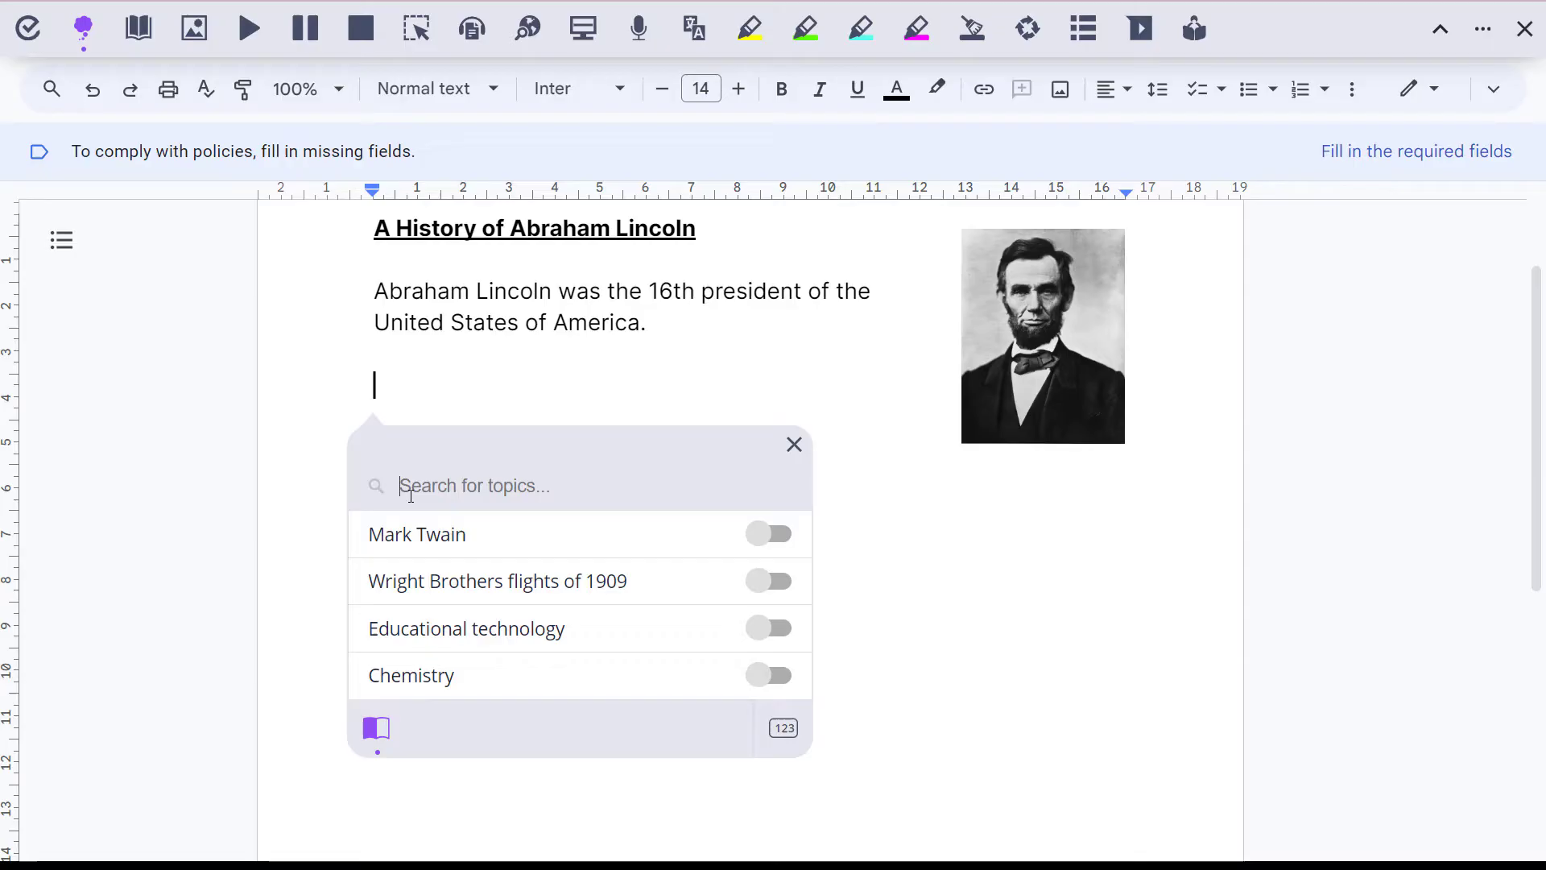
{"action": "type", "text": "Abraham"}
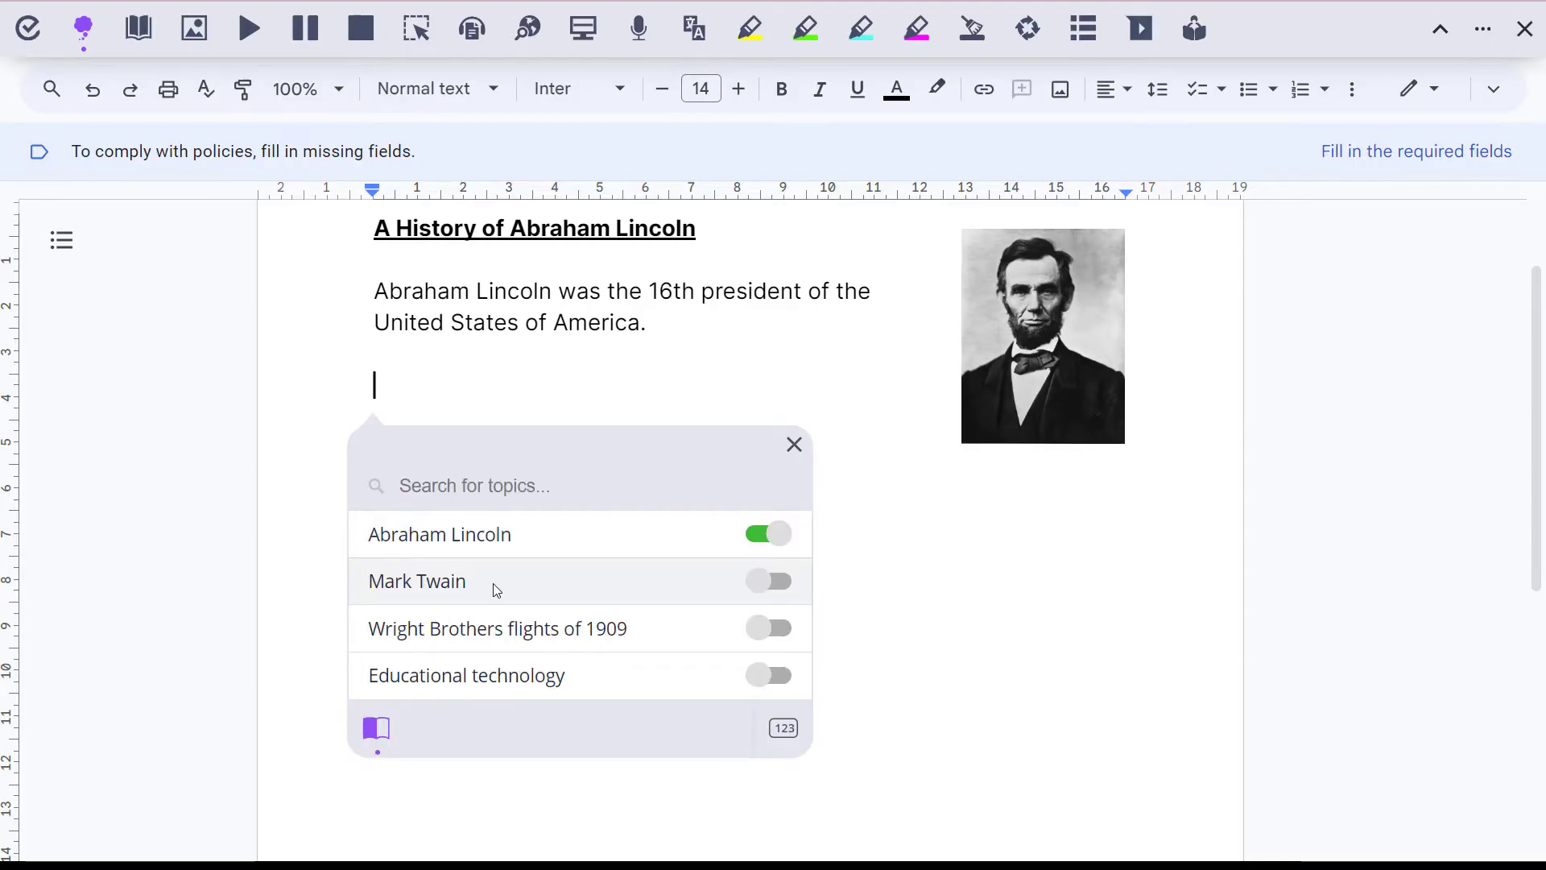
{"action": "mouse_move", "coordinate": [376, 728]}
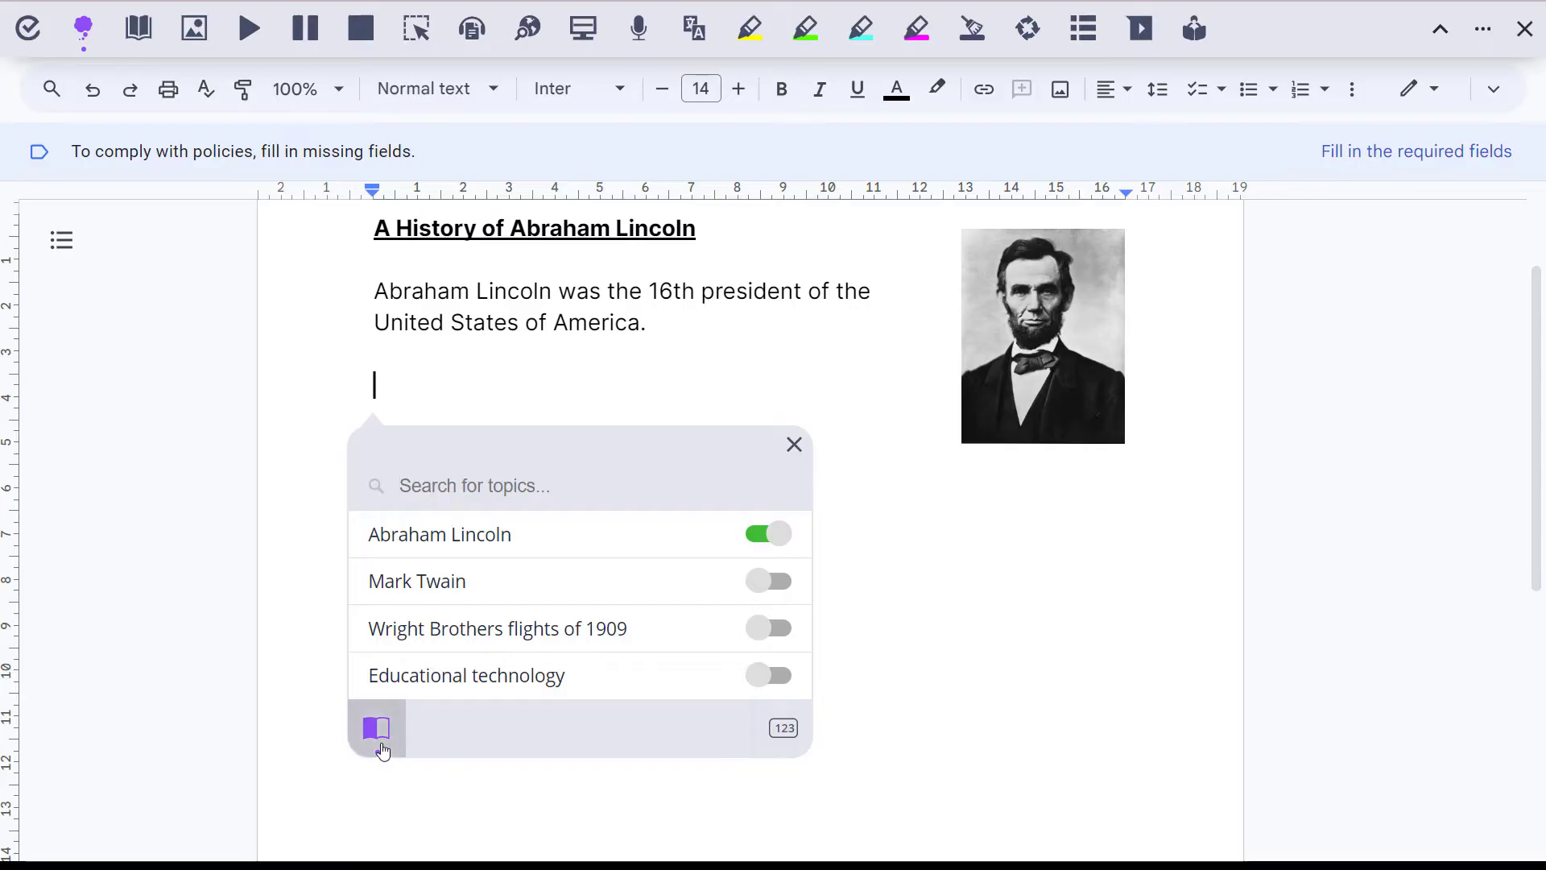
{"action": "type", "text": "He is most famous for the Ge"}
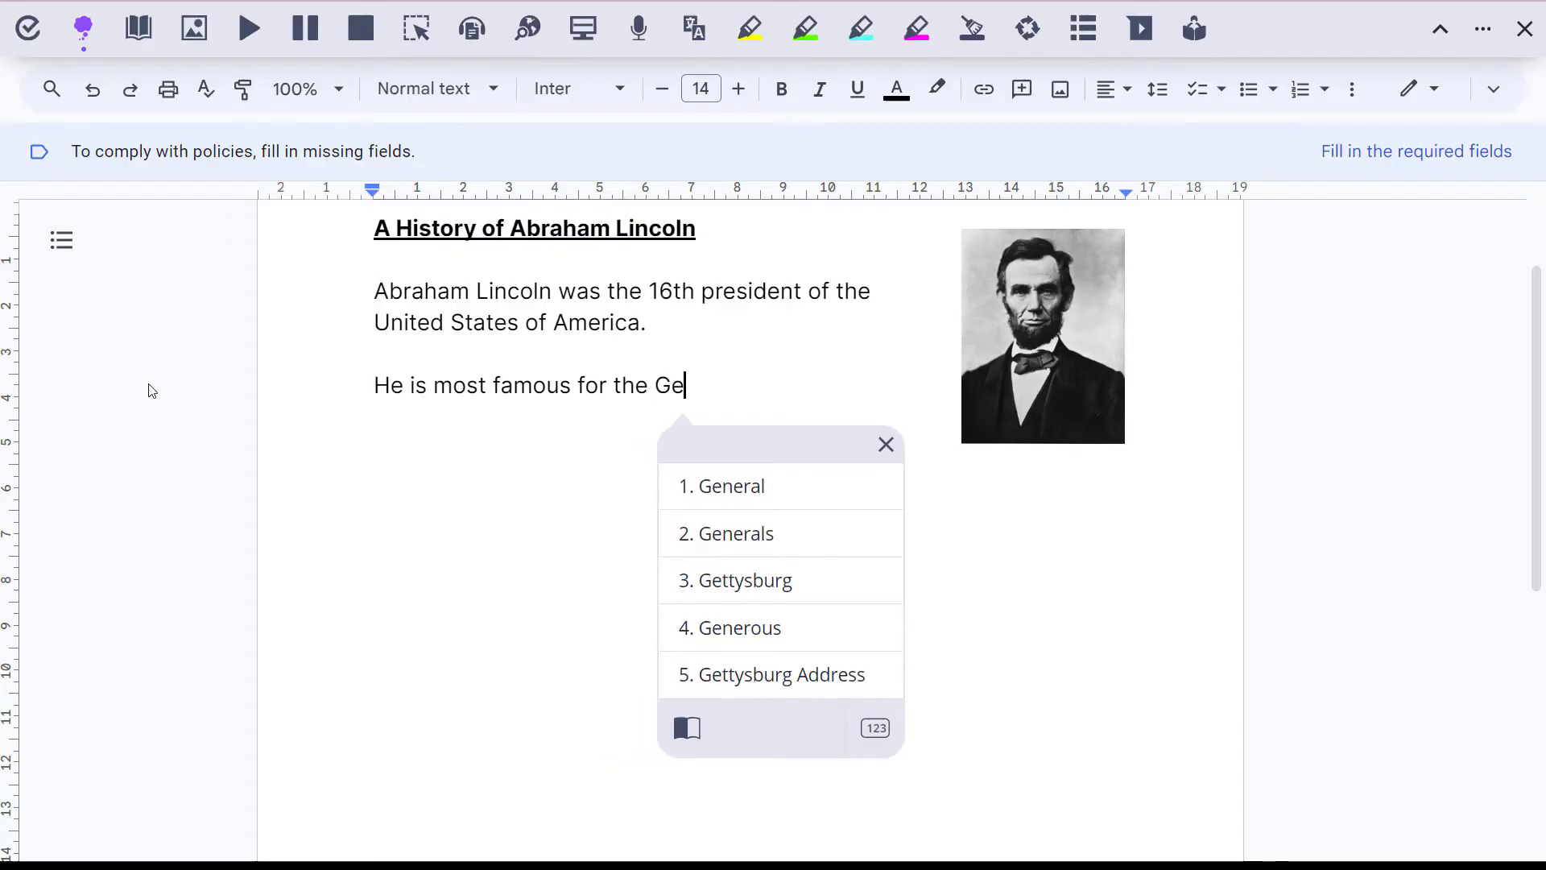
{"action": "mouse_move", "coordinate": [690, 694]}
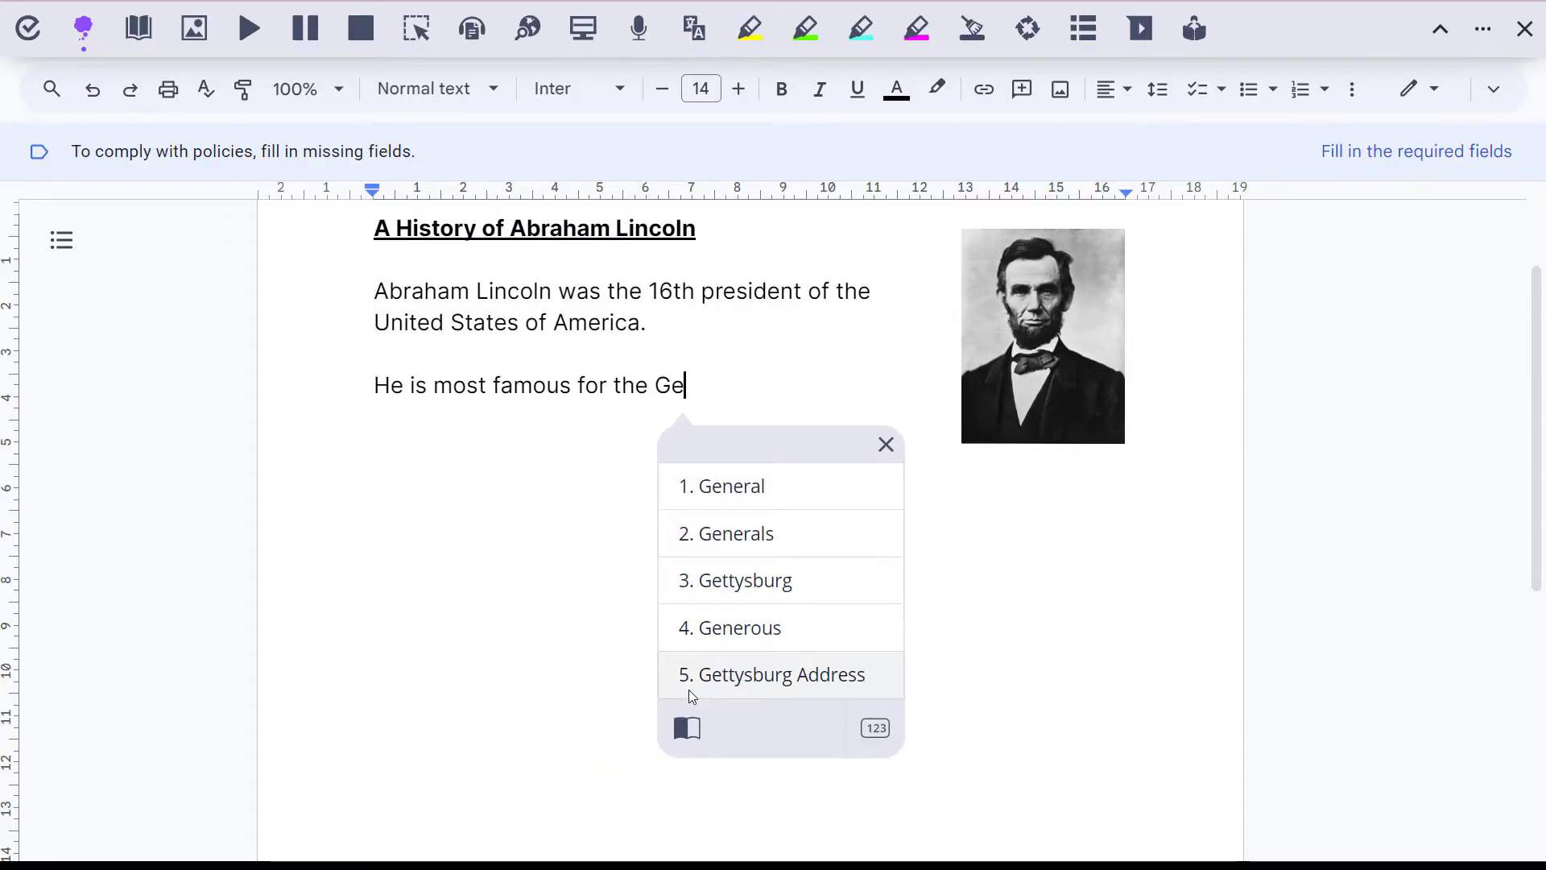
{"action": "left_click", "coordinate": [773, 673]}
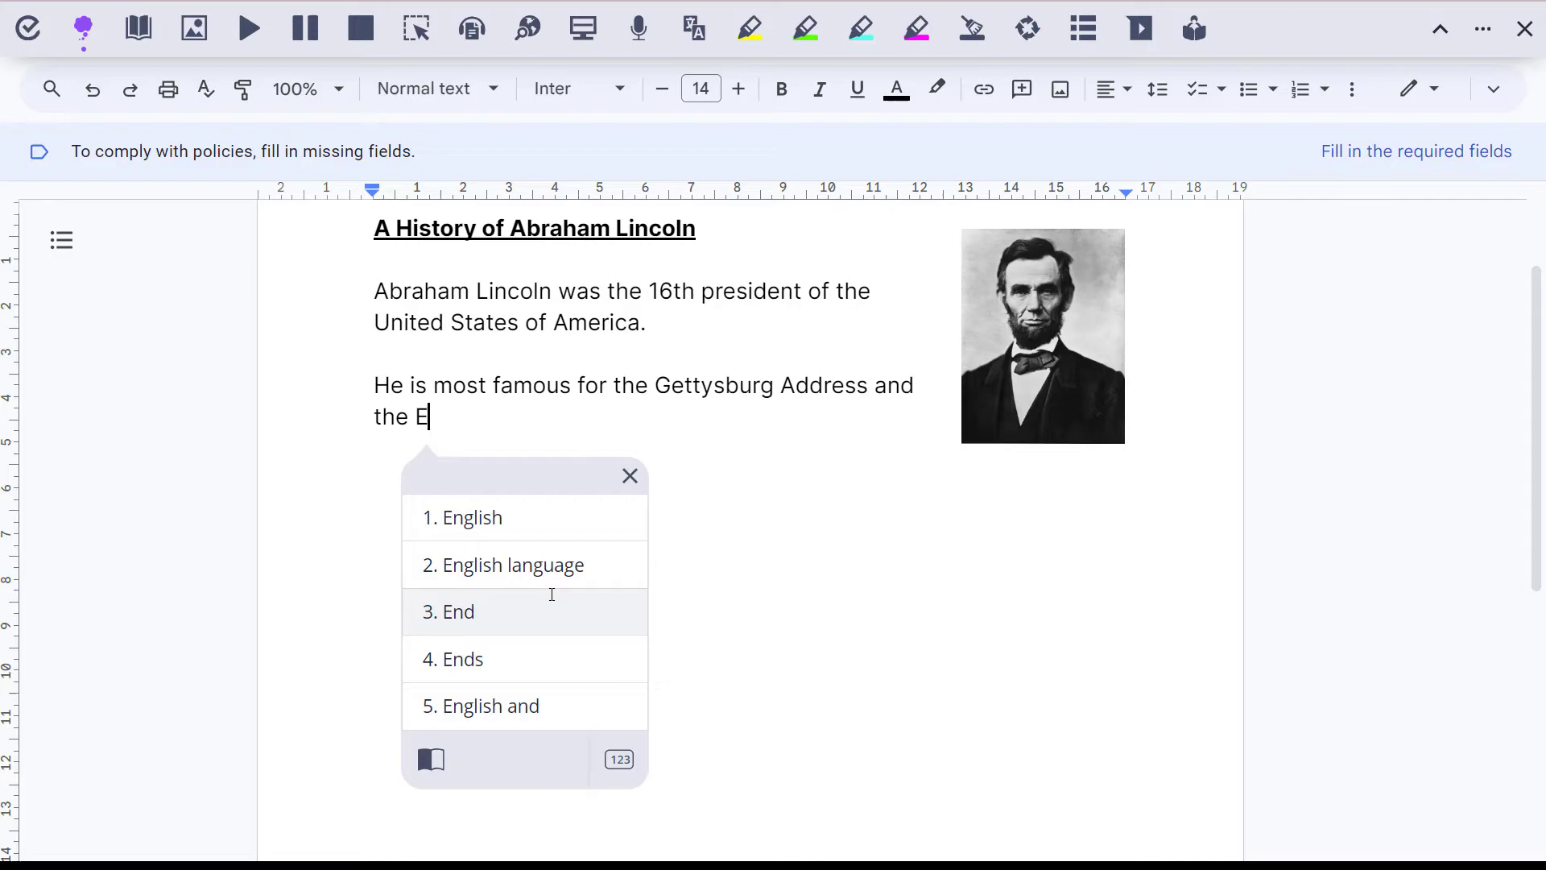
{"action": "type", "text": "m"}
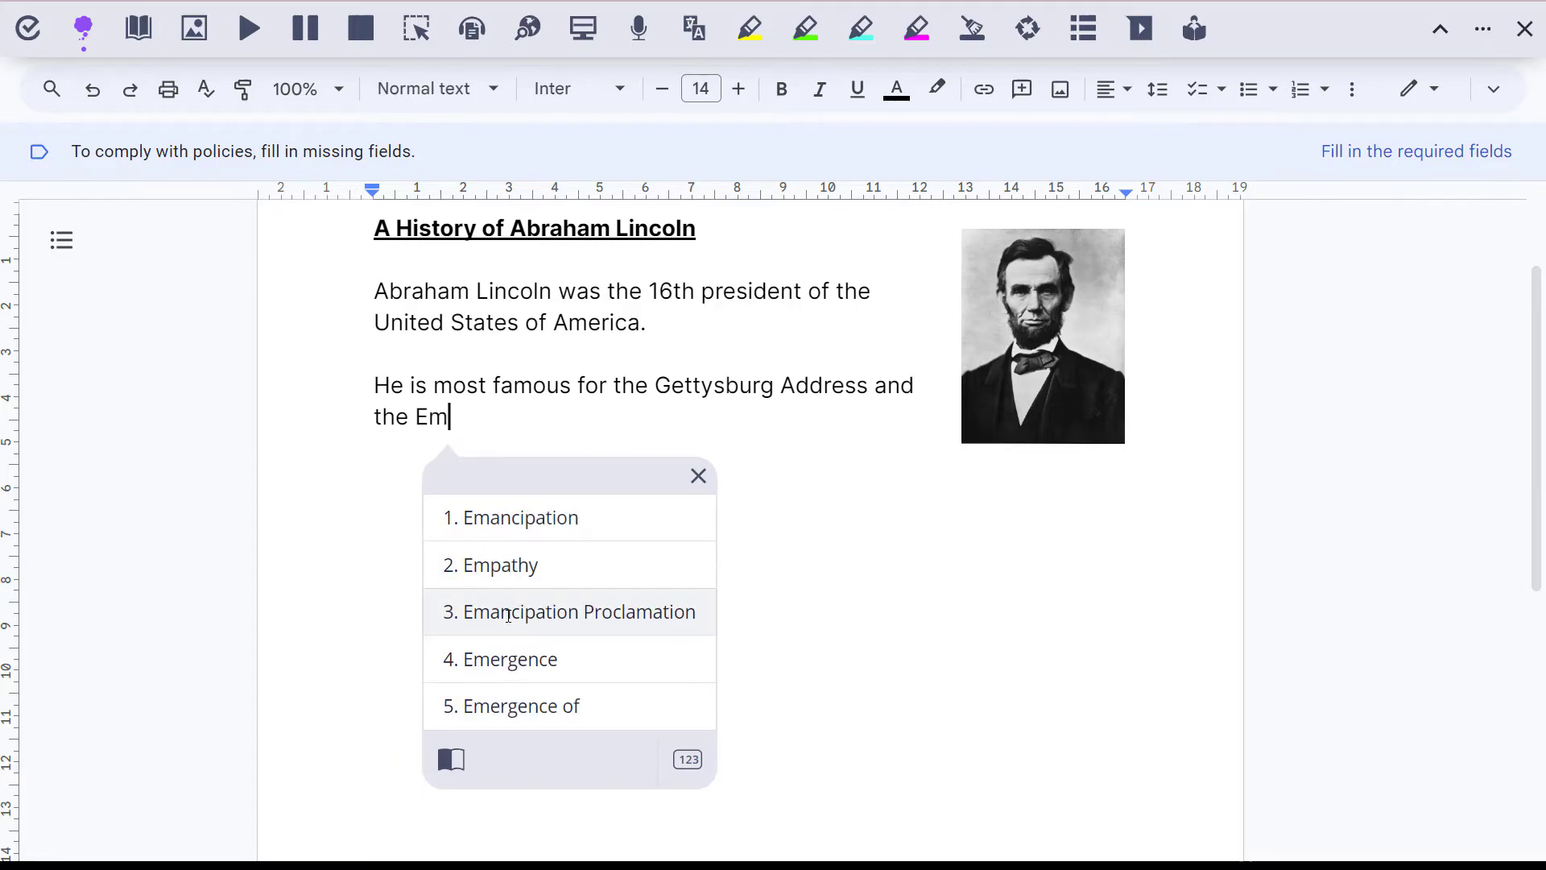
{"action": "left_click", "coordinate": [576, 611]}
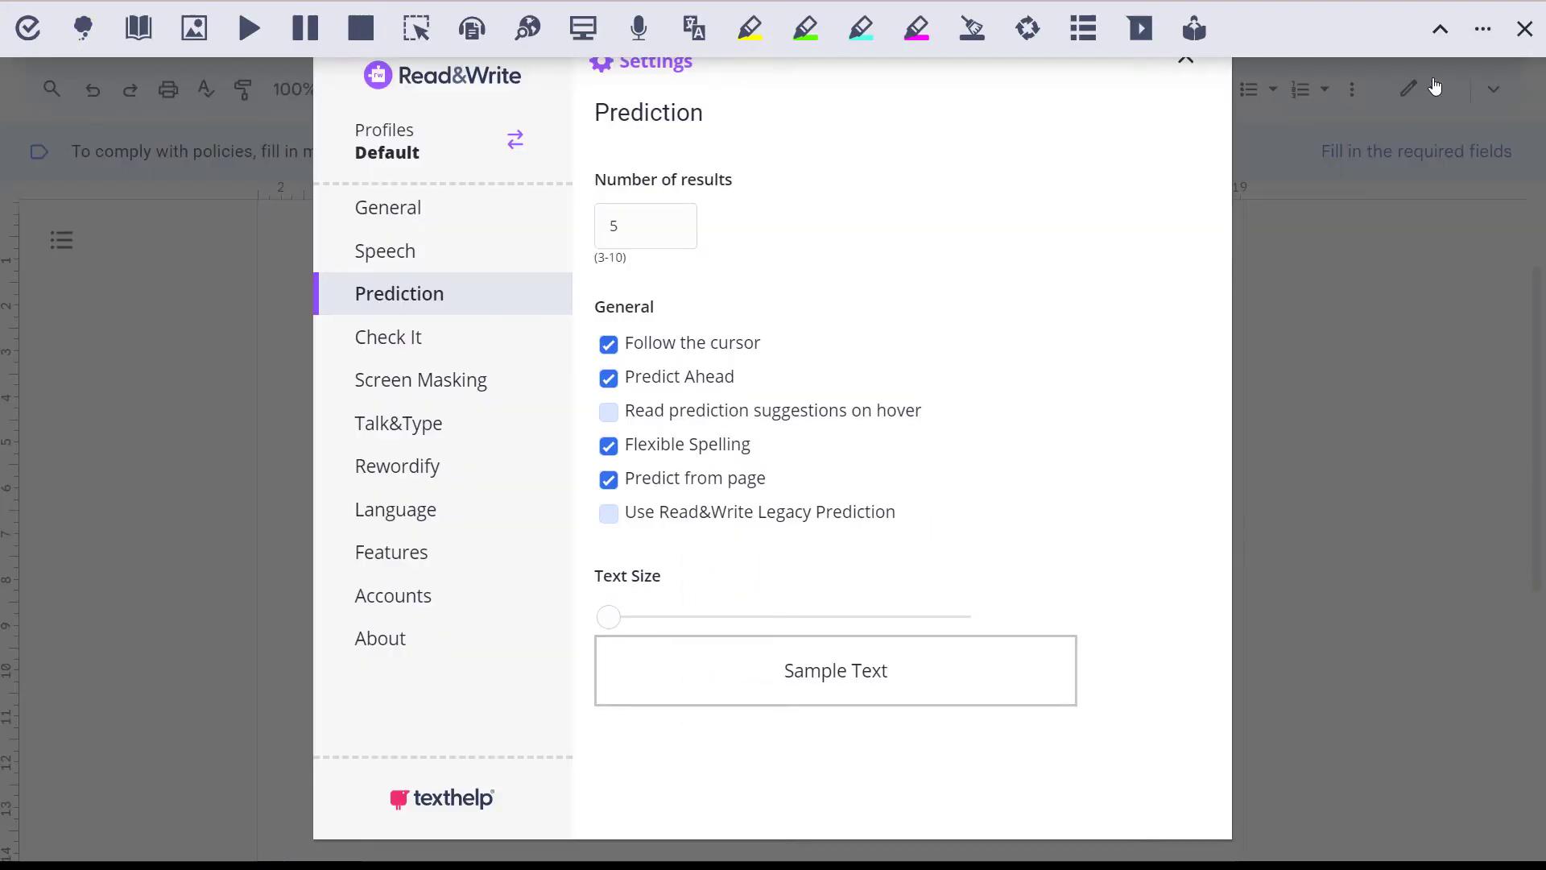
{"action": "mouse_move", "coordinate": [838, 242]}
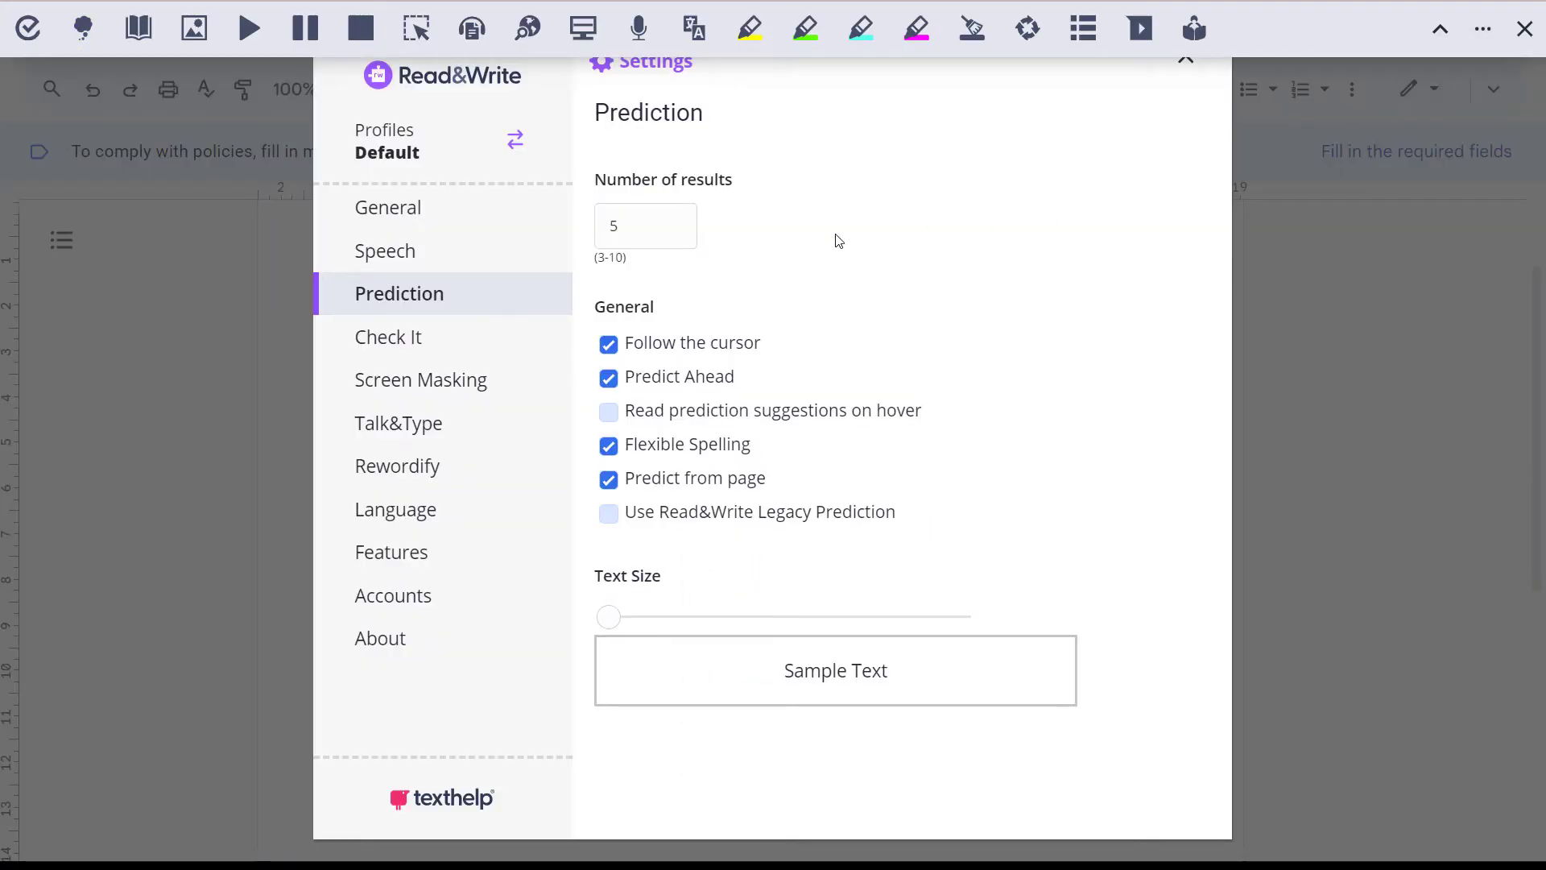
Step: Set prediction to 3 results with larger text and Follow the cursor unchecked
{"action": "left_click", "coordinate": [675, 234]}
{"action": "type", "text": "3"}
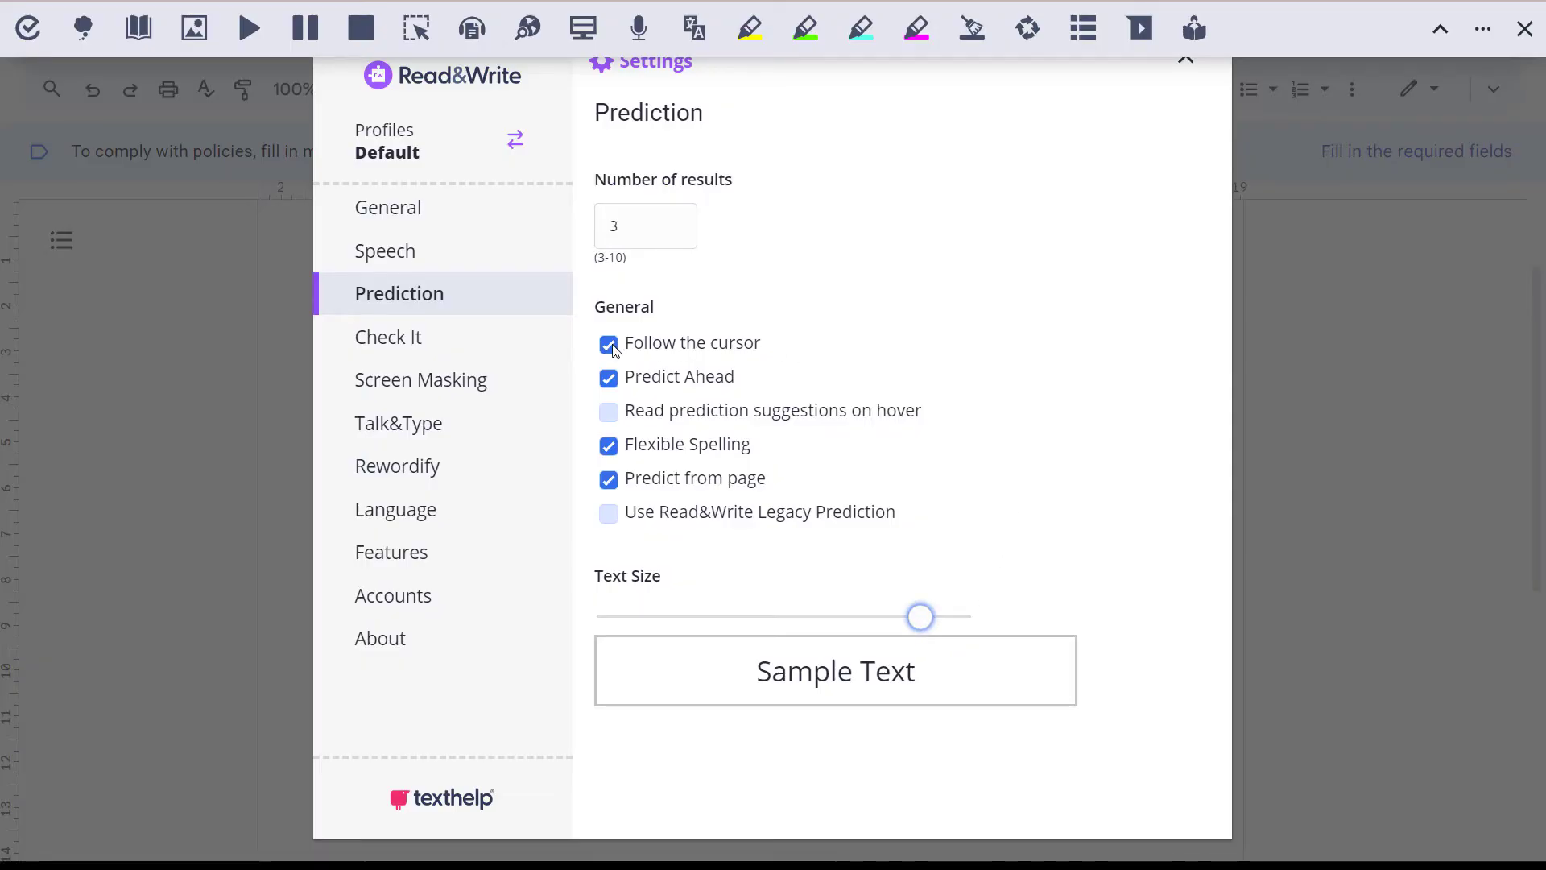
{"action": "left_click", "coordinate": [608, 344]}
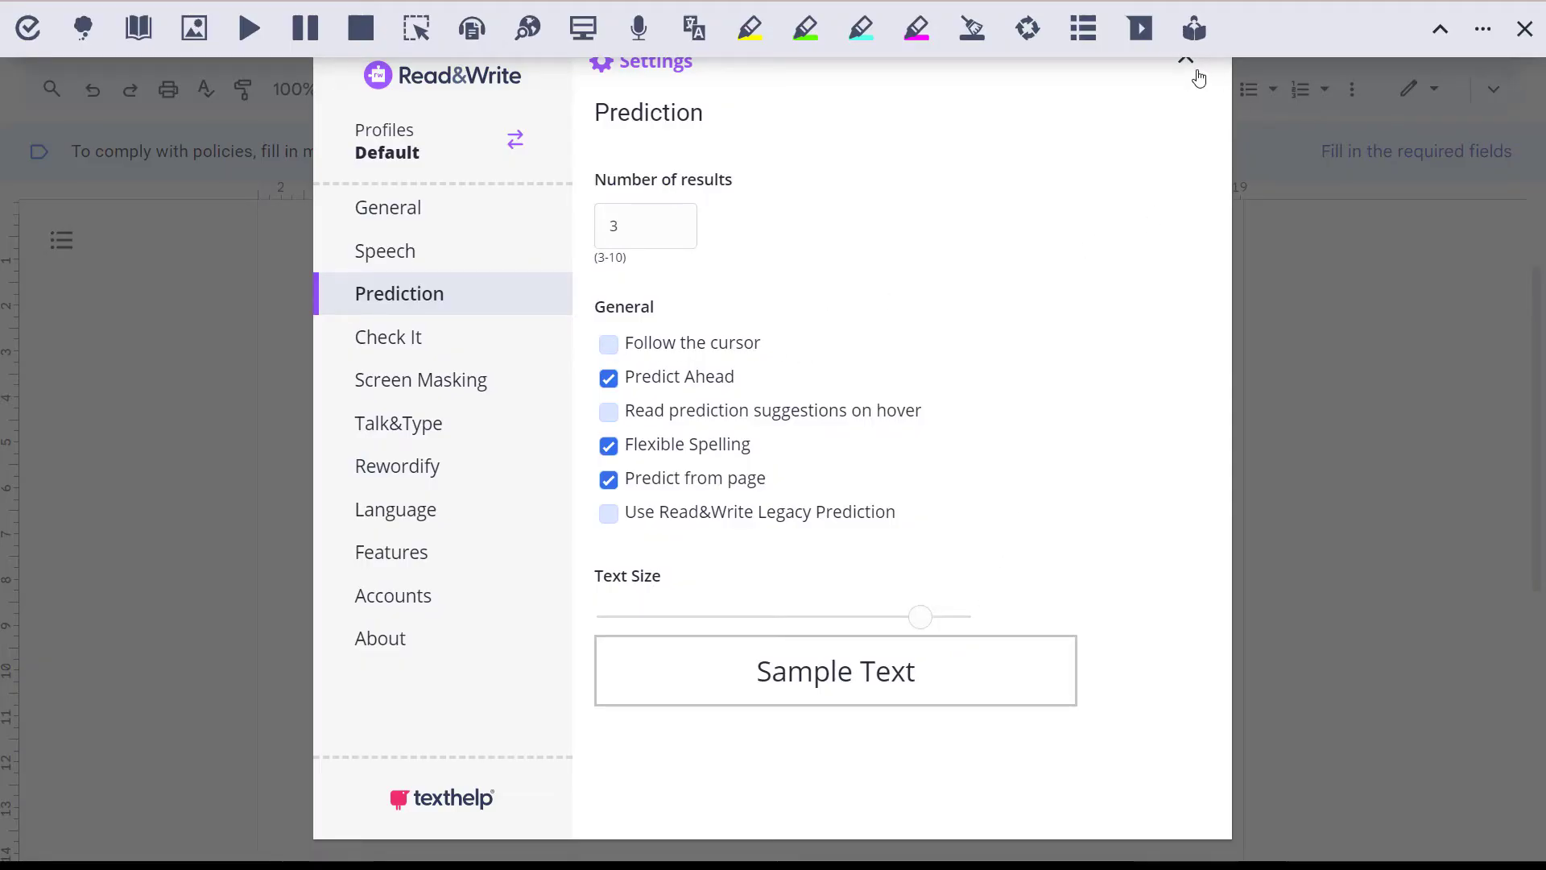
{"action": "left_click", "coordinate": [1187, 59]}
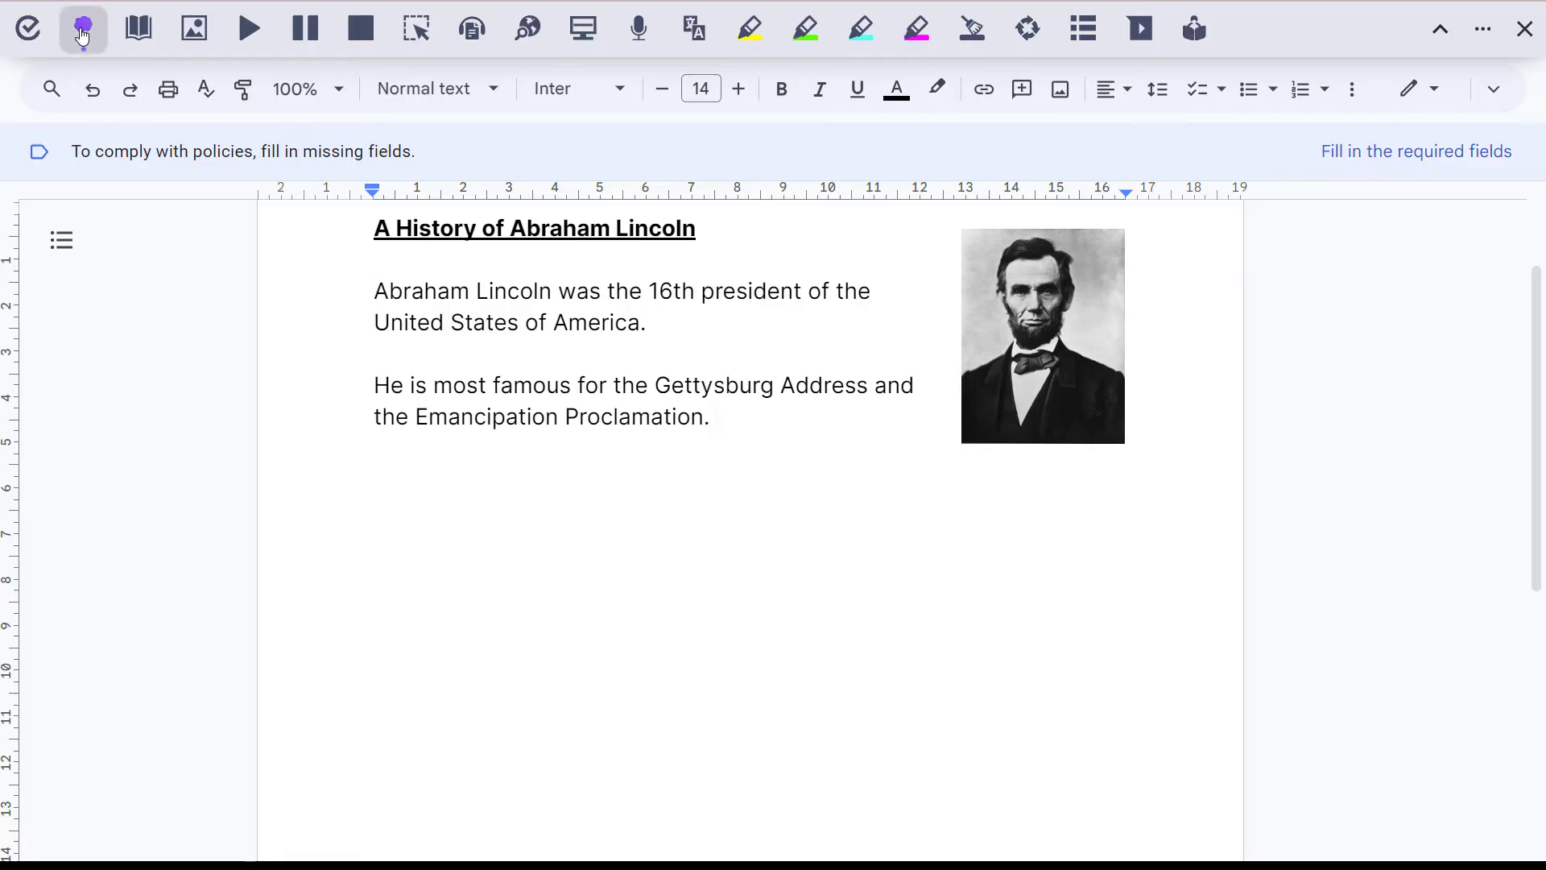
{"action": "left_click", "coordinate": [83, 27]}
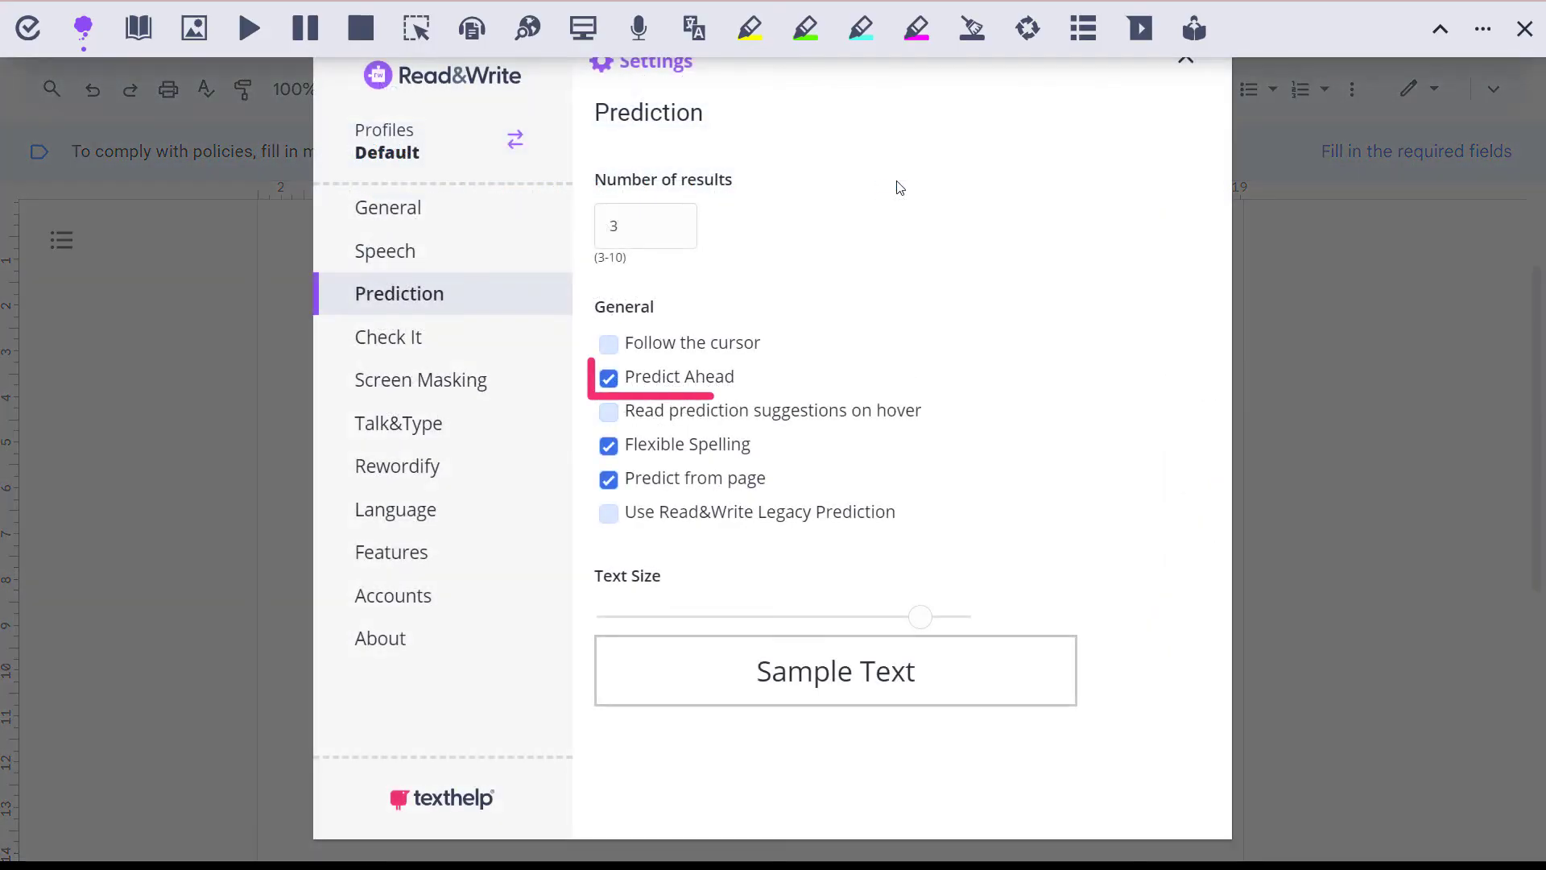
{"action": "left_click", "coordinate": [609, 412]}
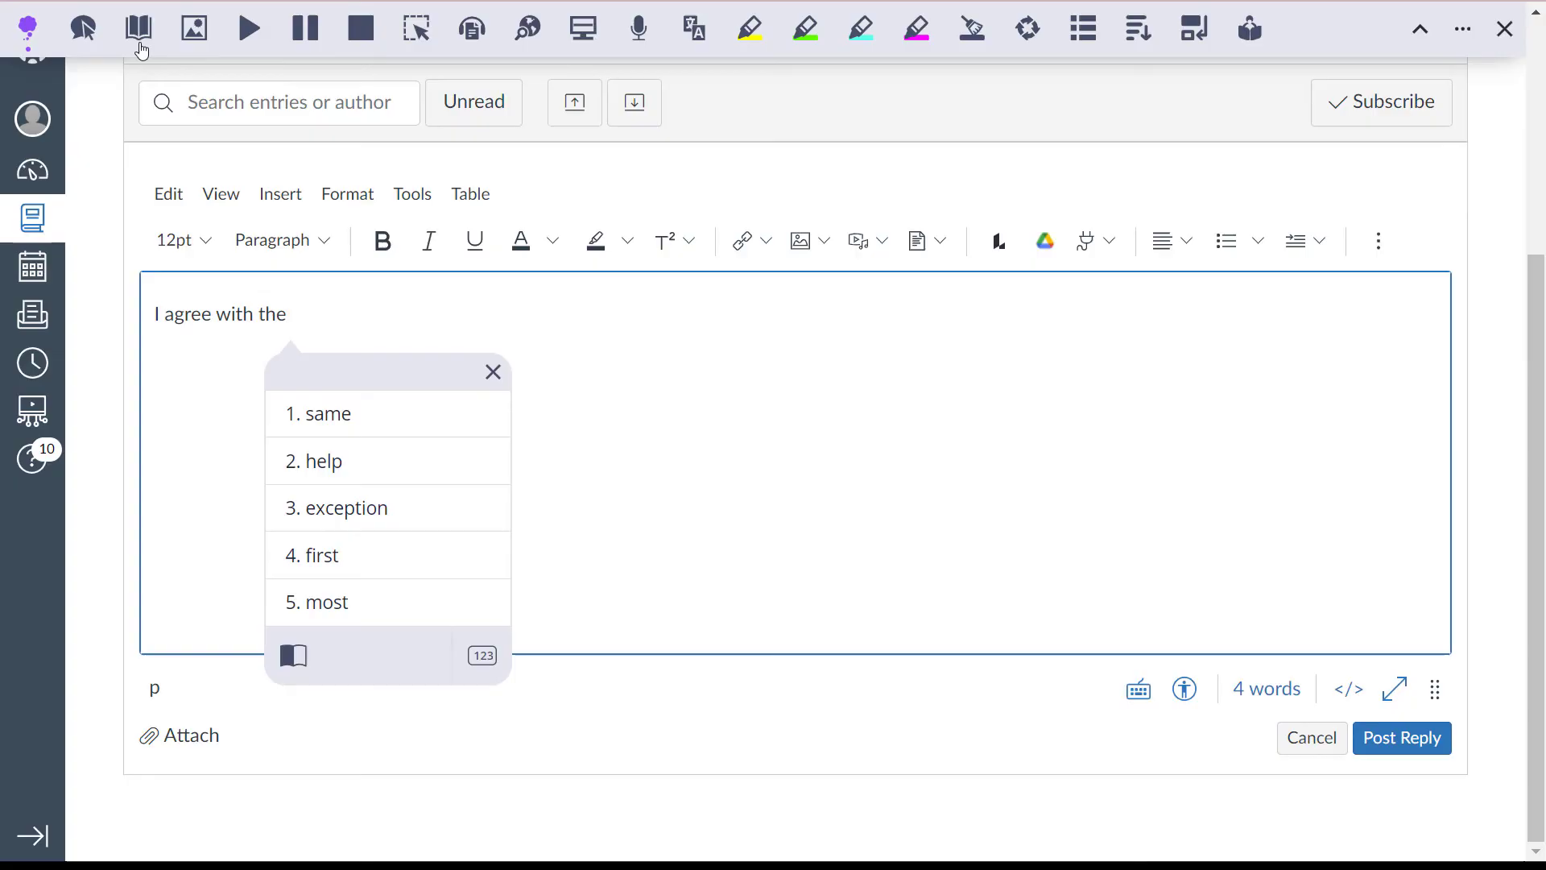
Step: Open the picture dictionary and translator panels, type 'awt', and pick 'author' from the suggestions
{"action": "left_click", "coordinate": [193, 27]}
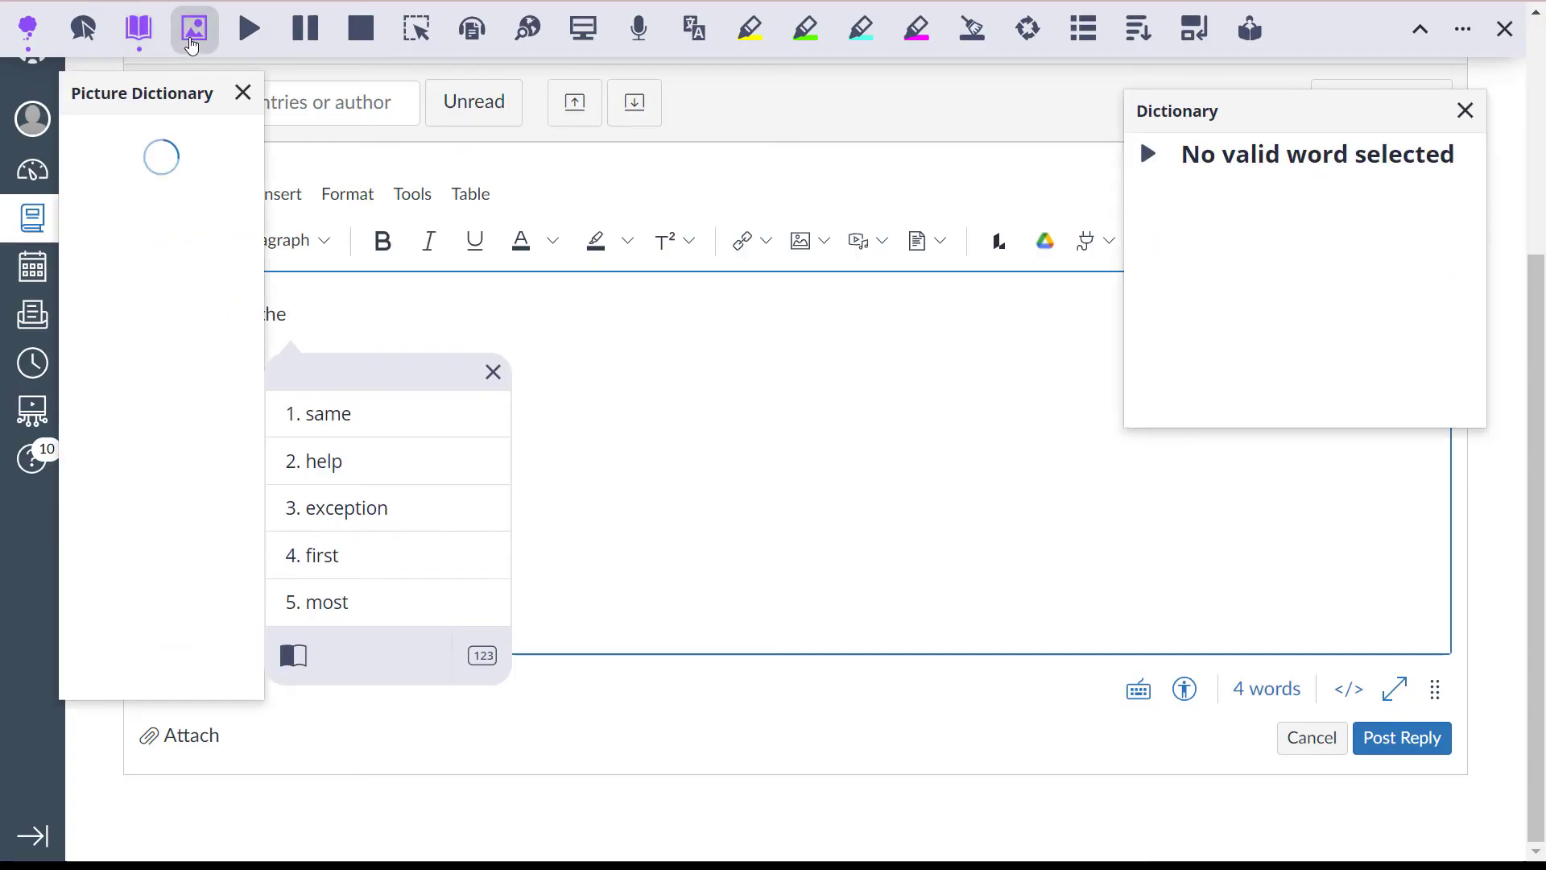
{"action": "left_click", "coordinate": [694, 27]}
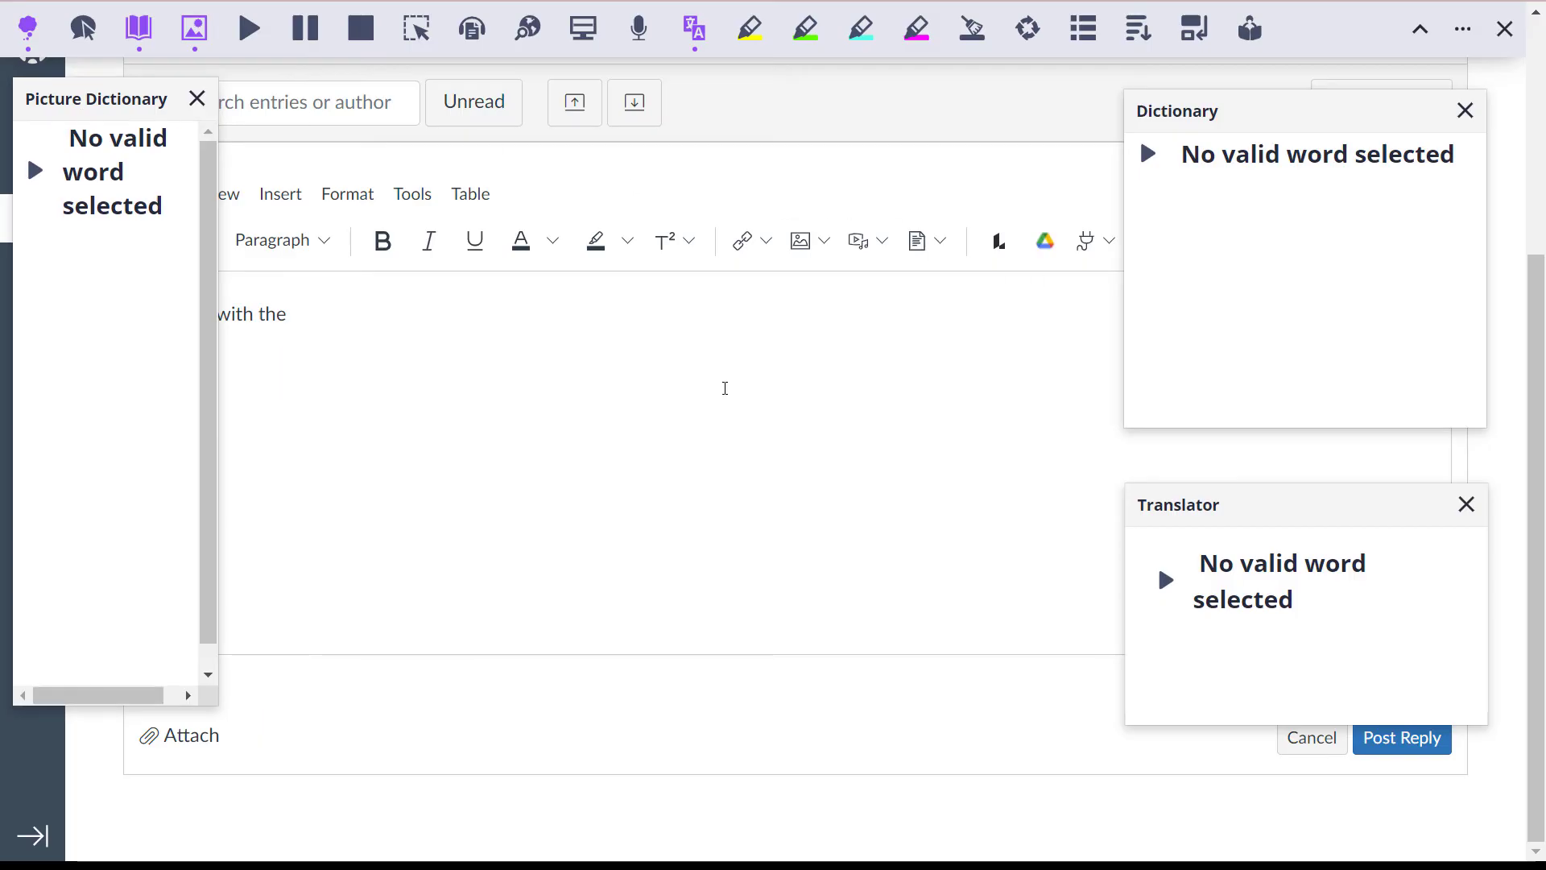
{"action": "type", "text": "aw"}
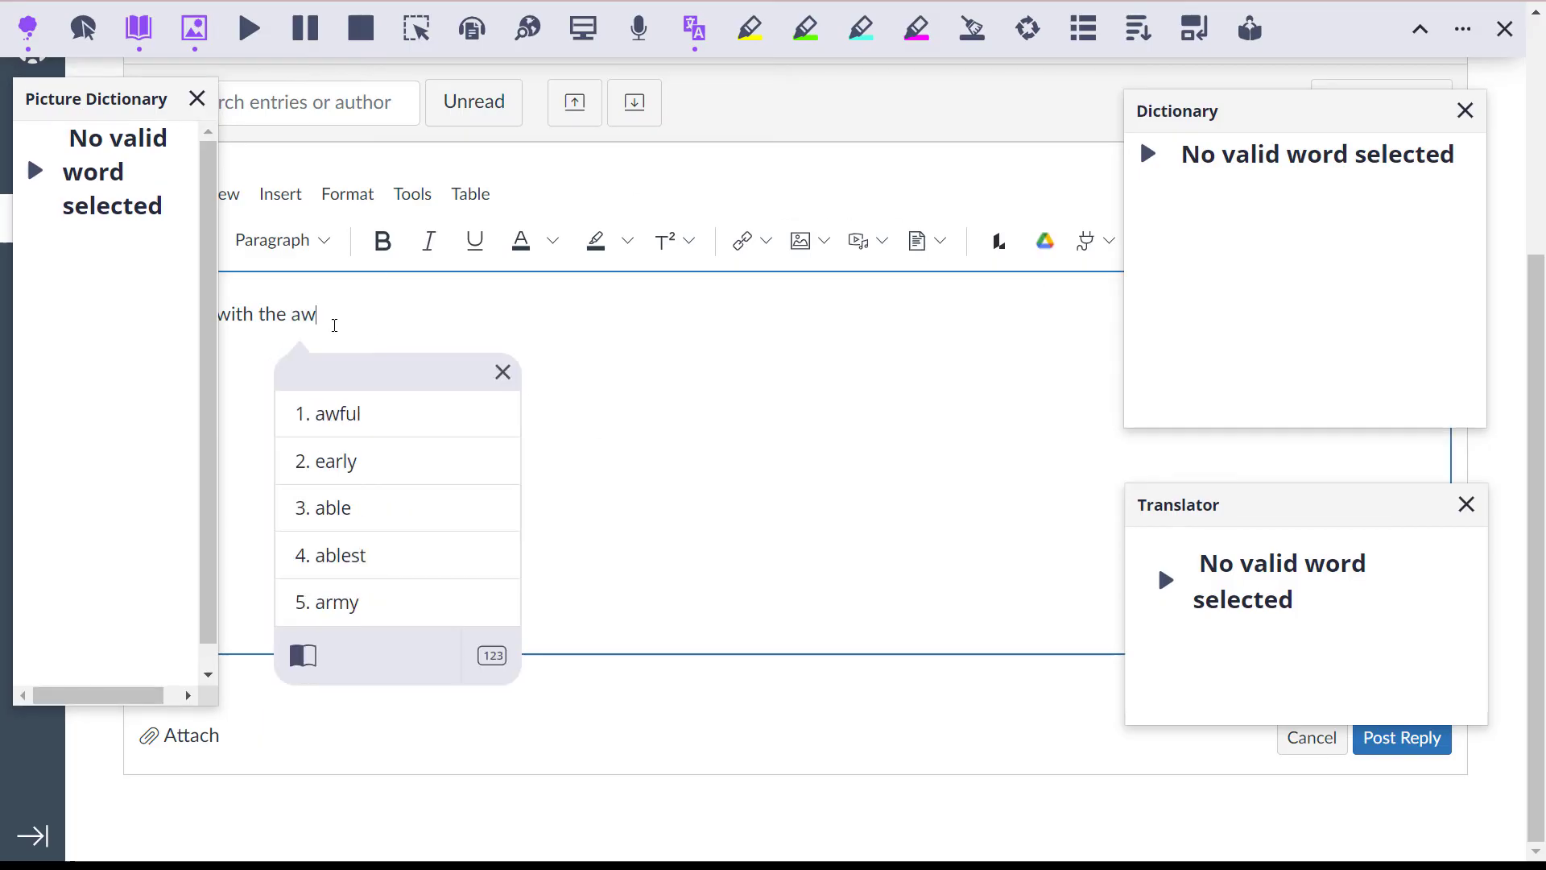
{"action": "type", "text": "t"}
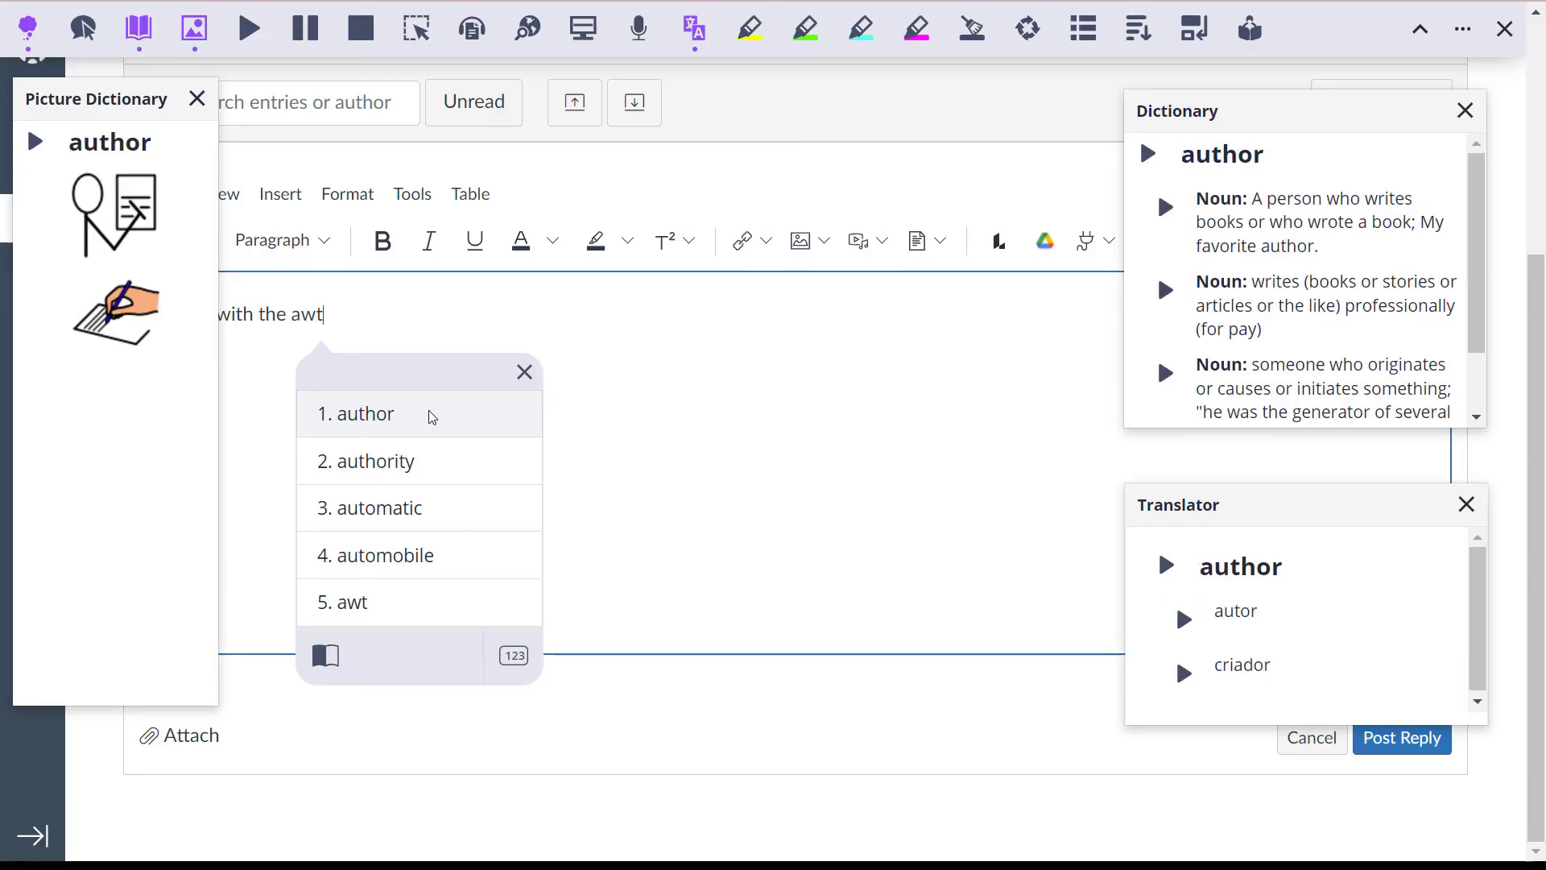
{"action": "left_click", "coordinate": [374, 460]}
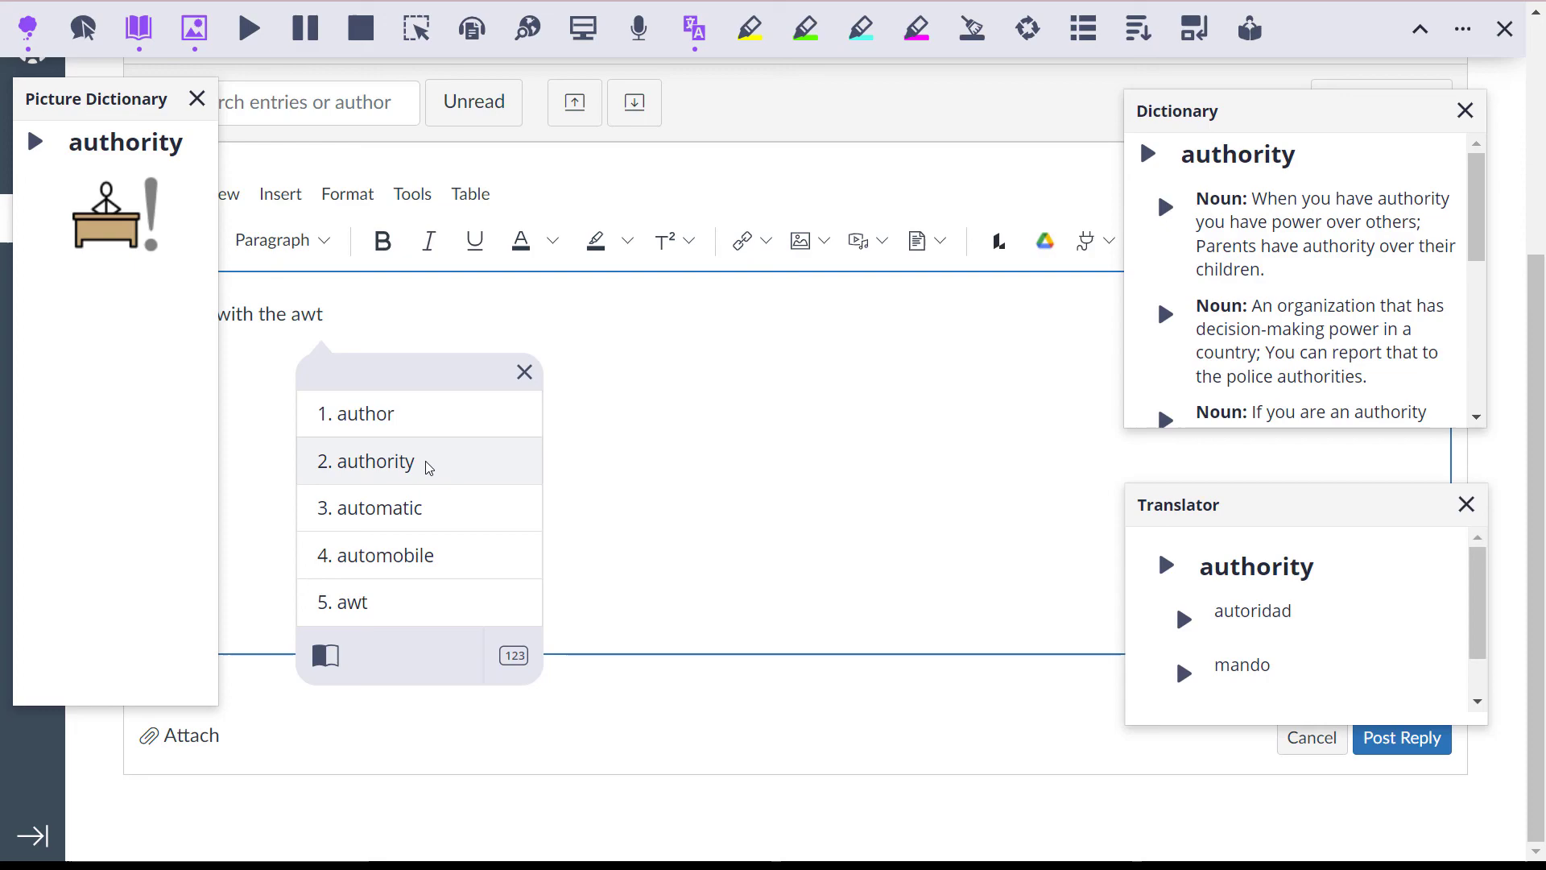
{"action": "mouse_move", "coordinate": [434, 421]}
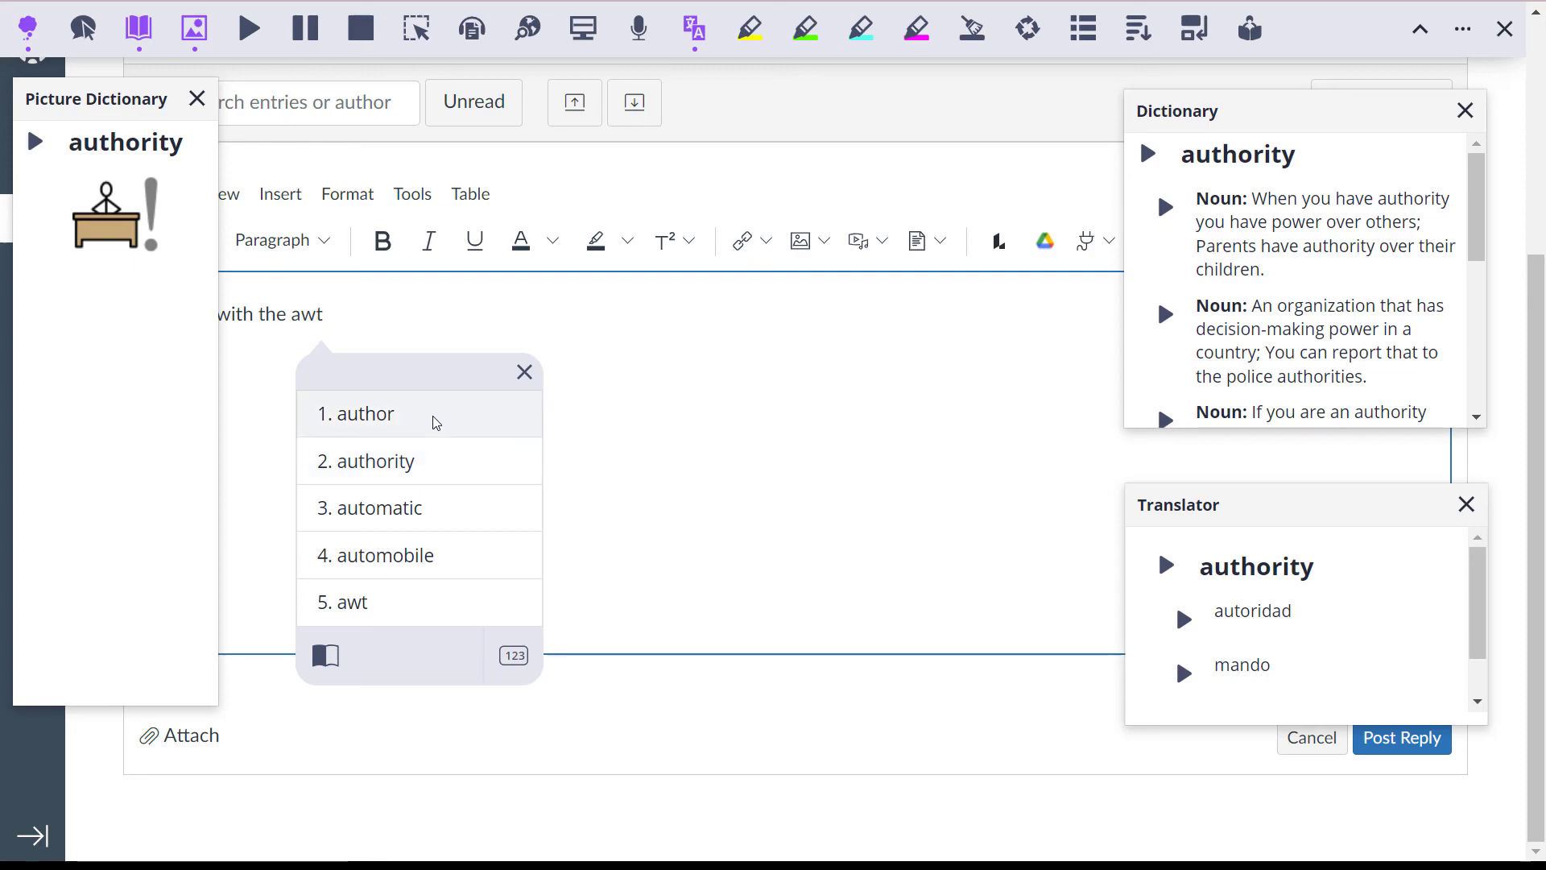
{"action": "left_click", "coordinate": [360, 413]}
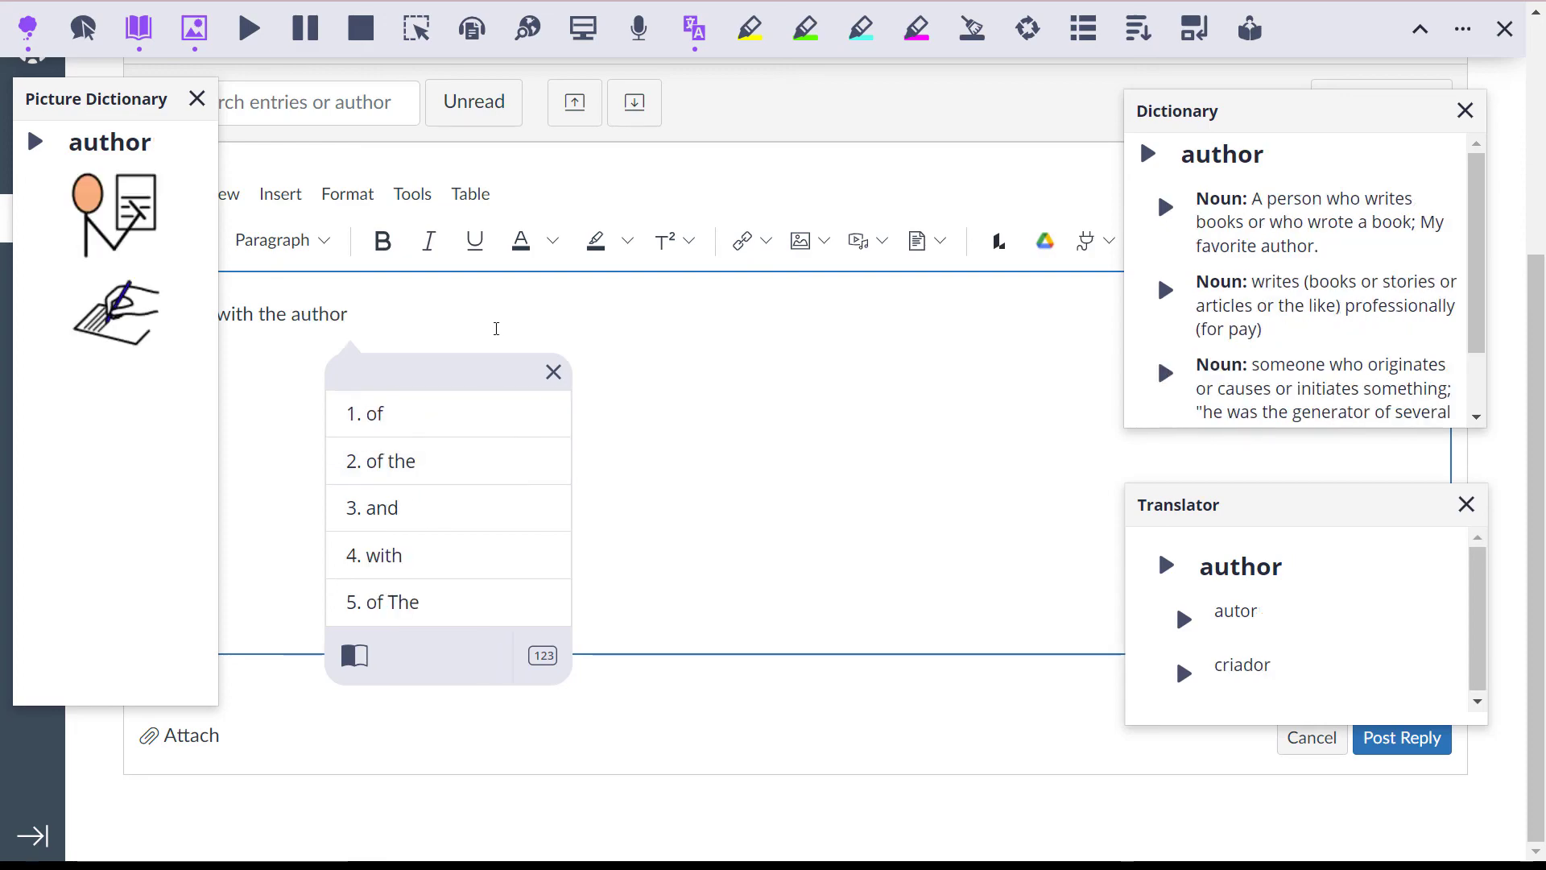